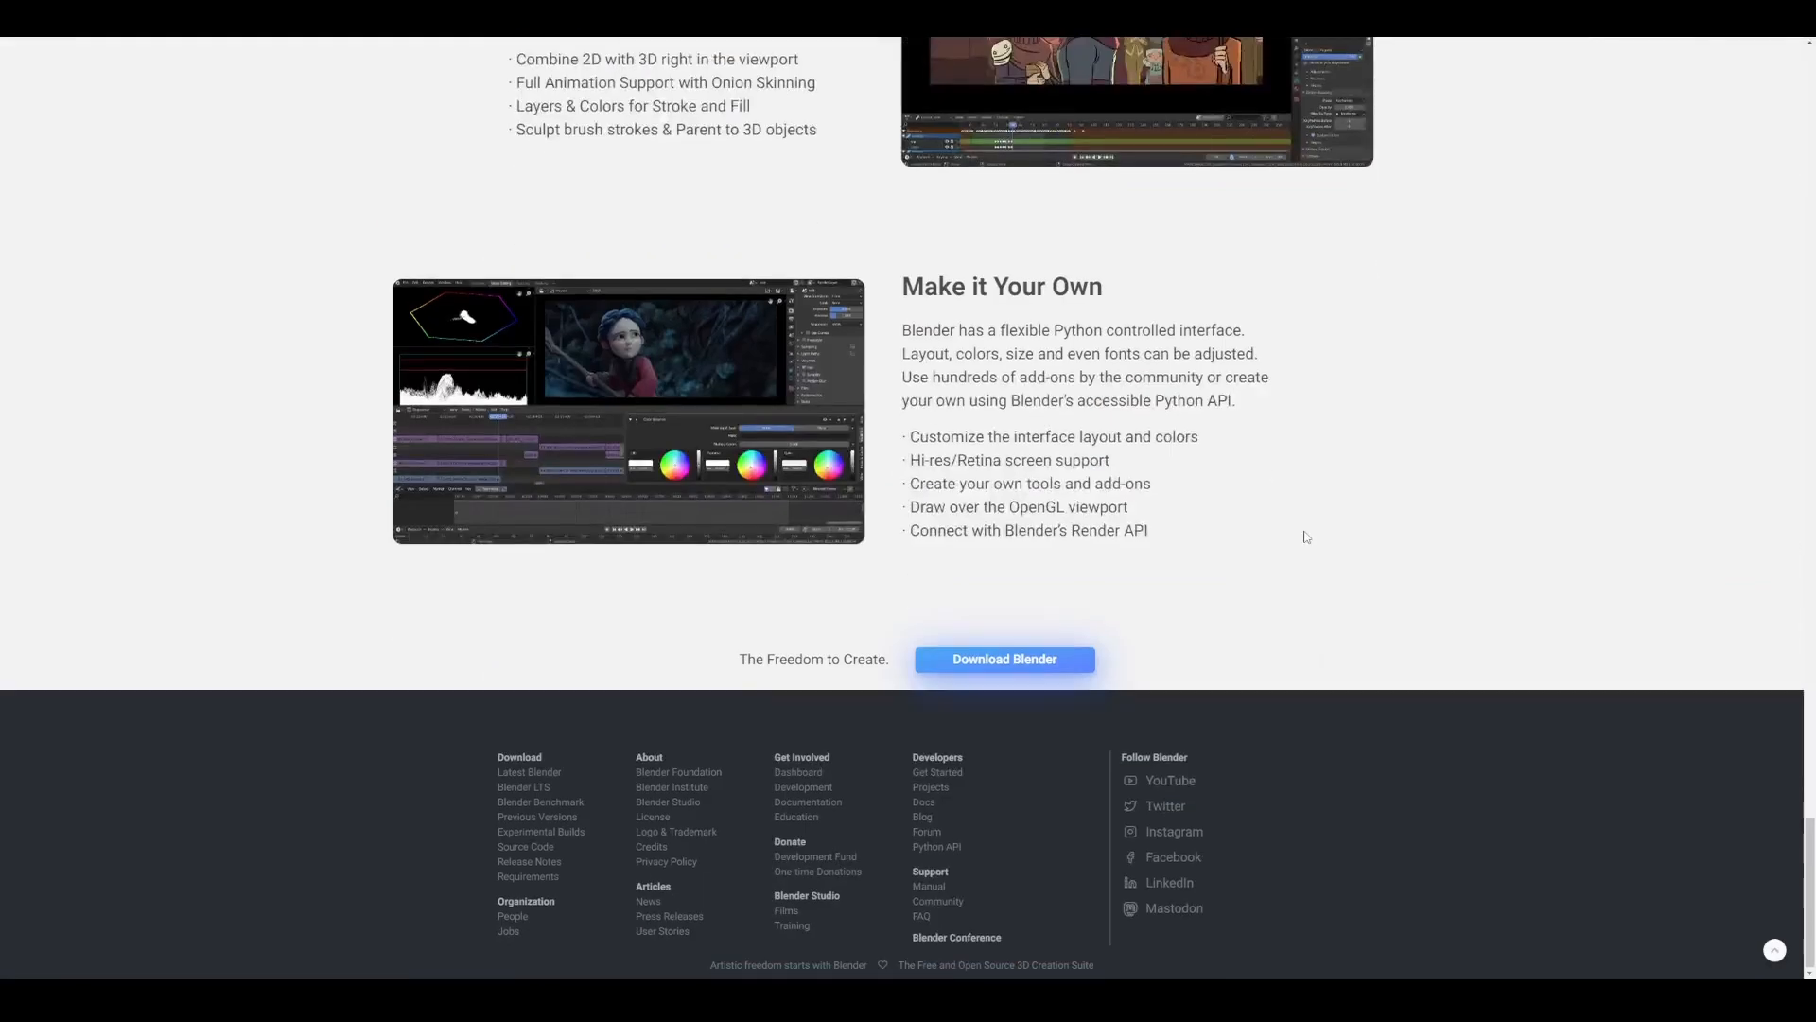
pyautogui.moveTo(986, 664)
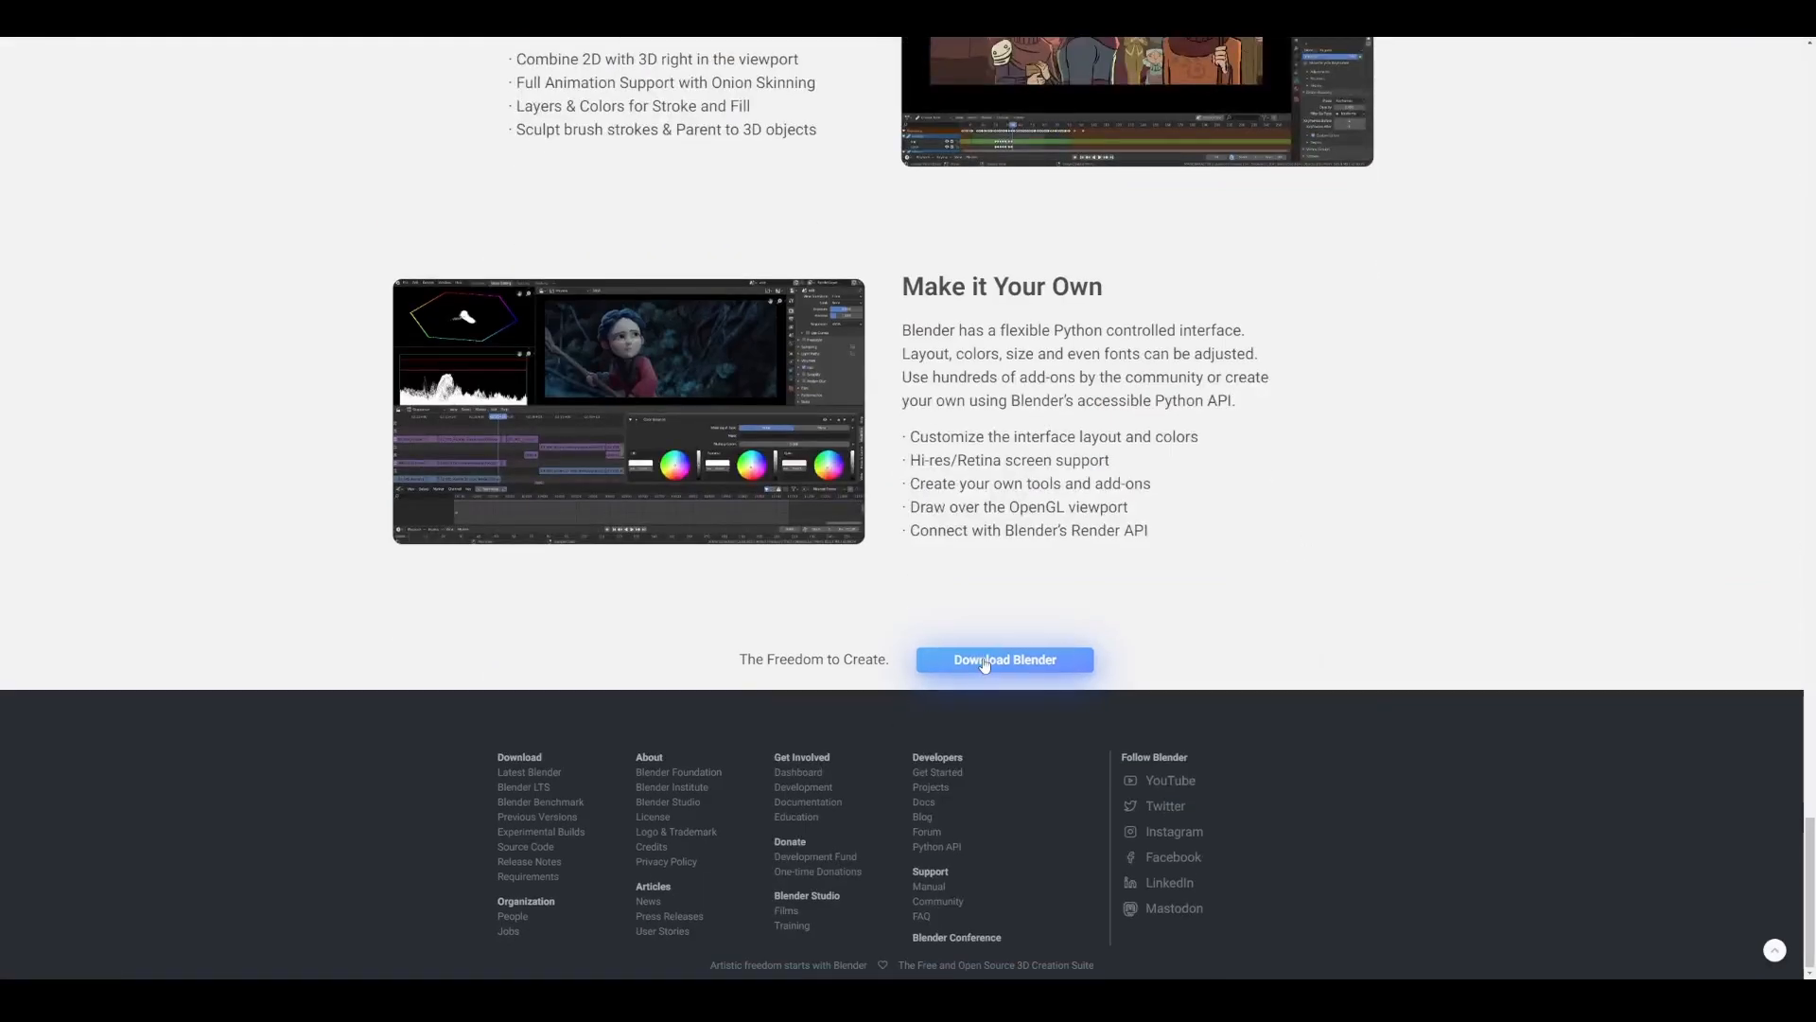
# Reach the experimental daily builds list with 3.6.0 Beta, then open the LTS release article.
pyautogui.click(1003, 659)
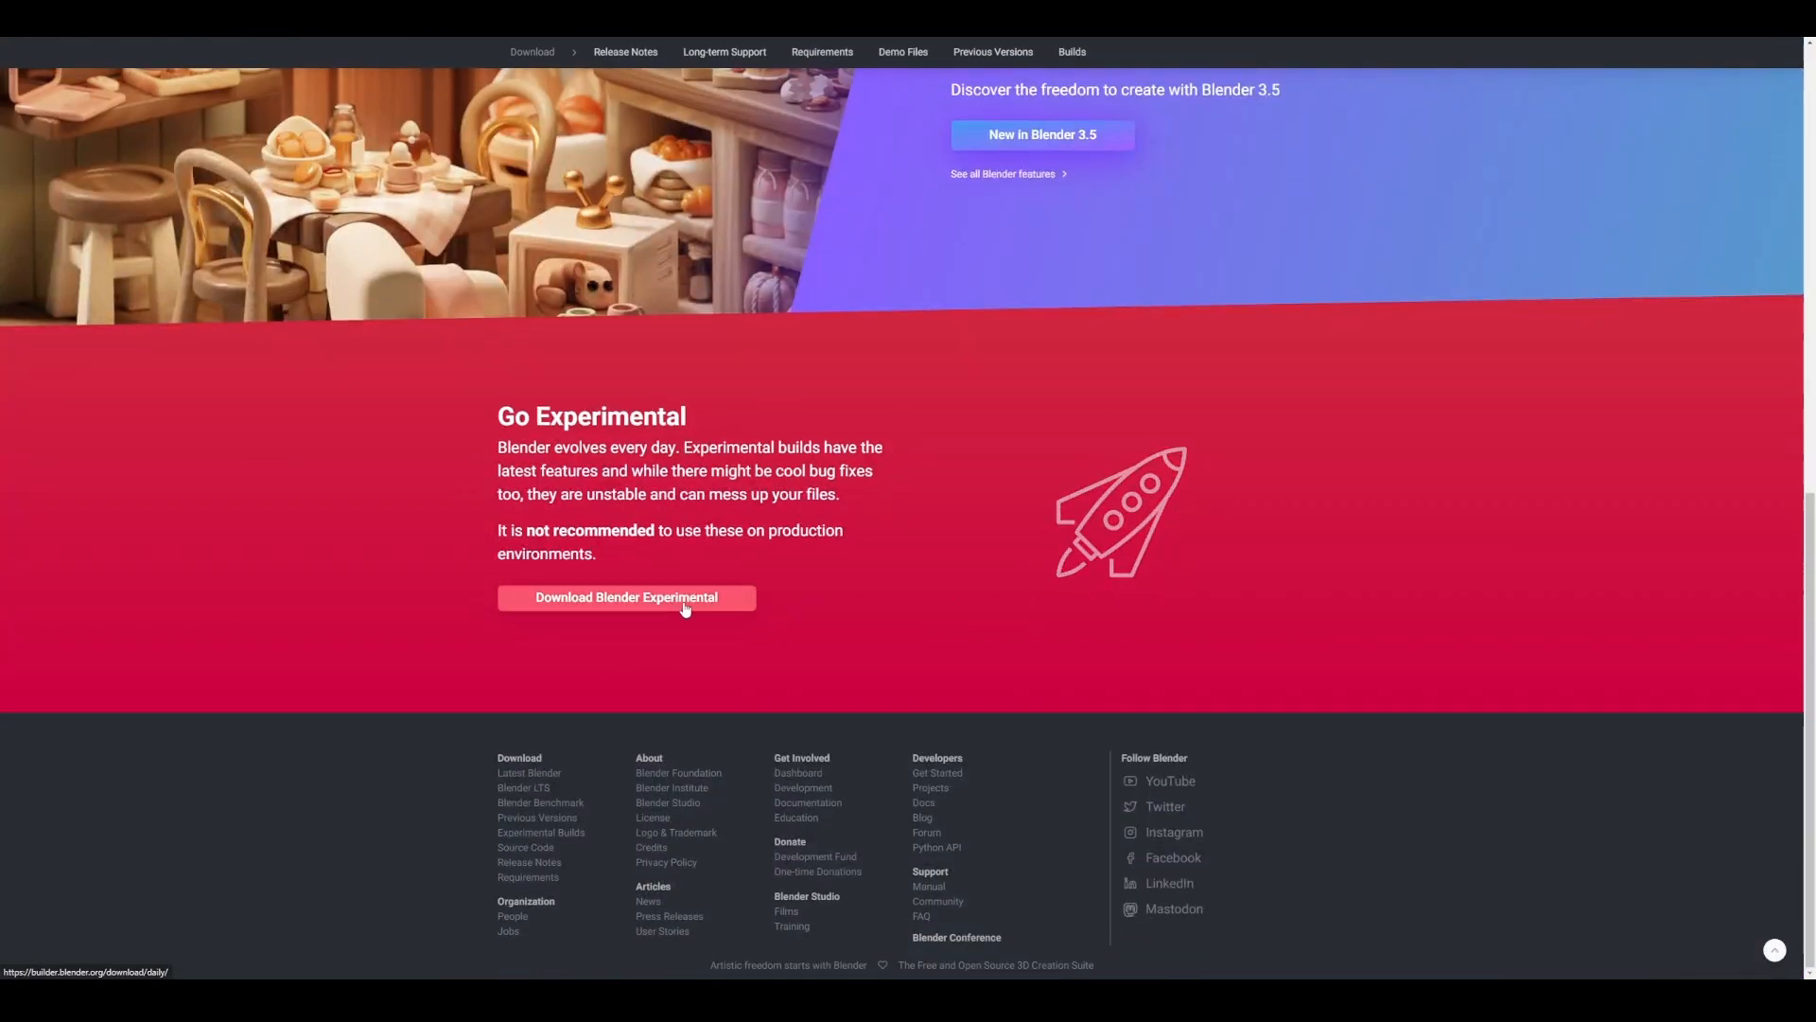
pyautogui.click(626, 597)
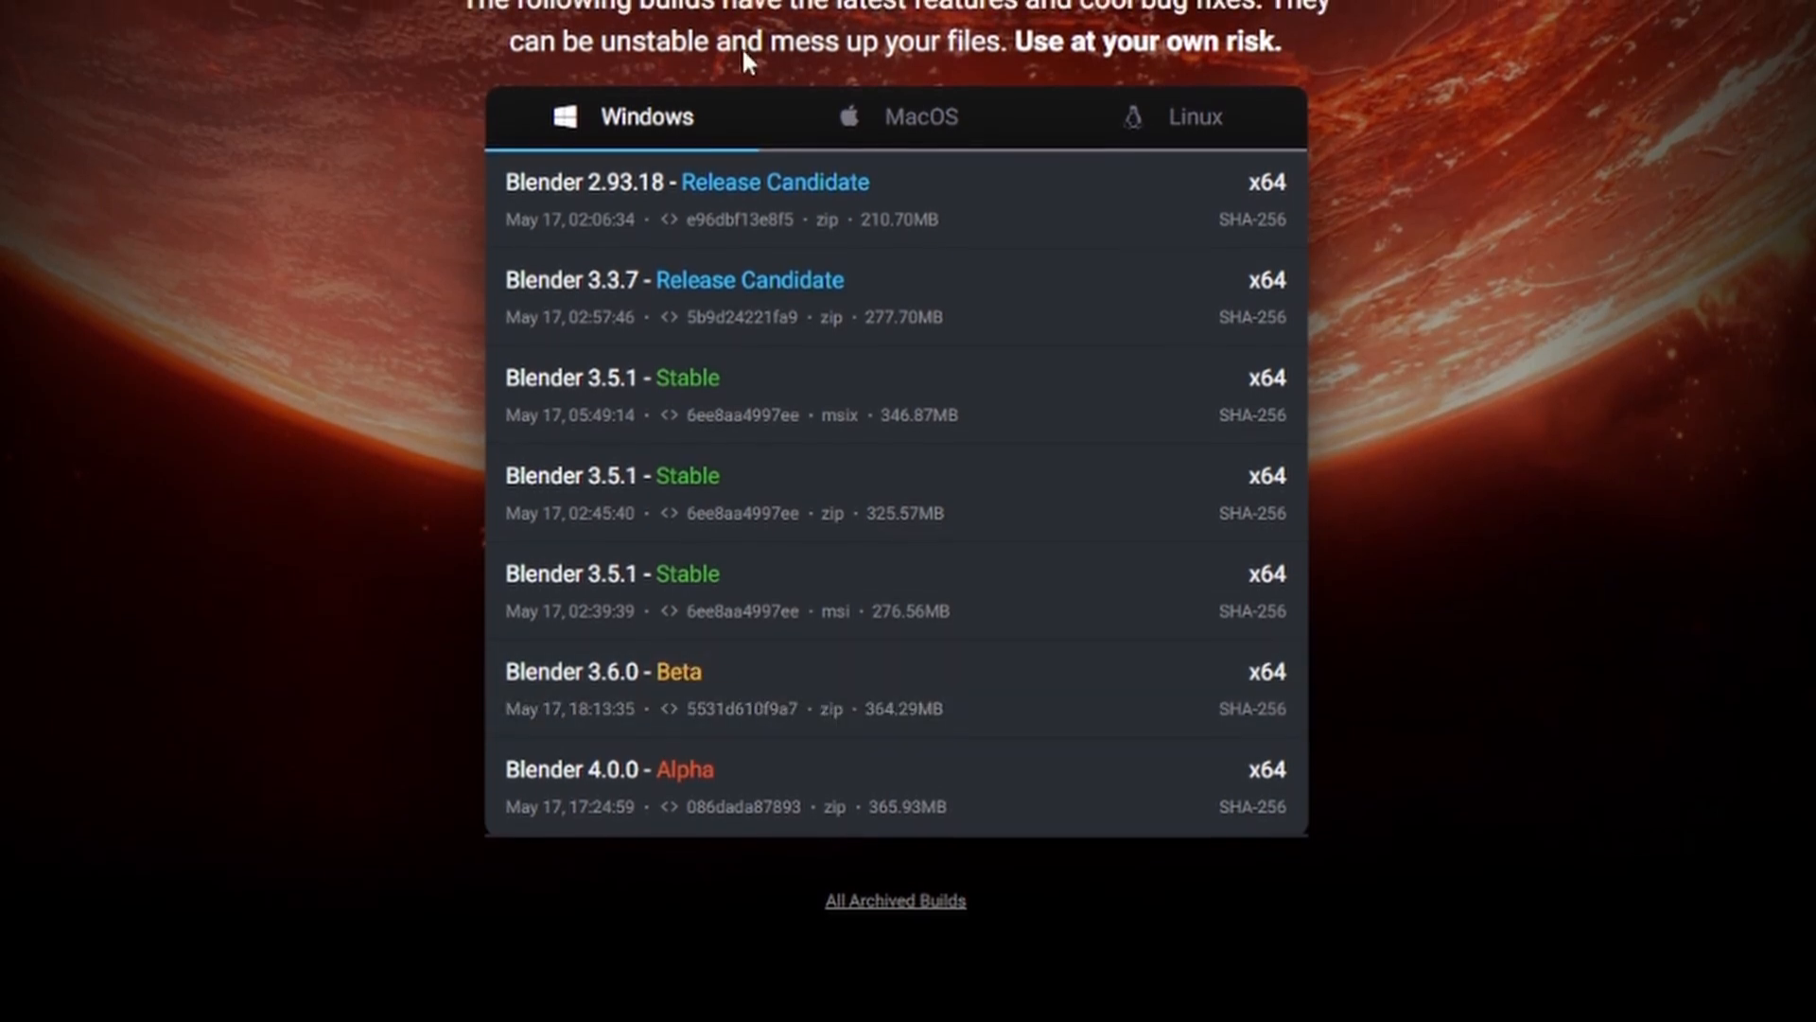
pyautogui.click(920, 133)
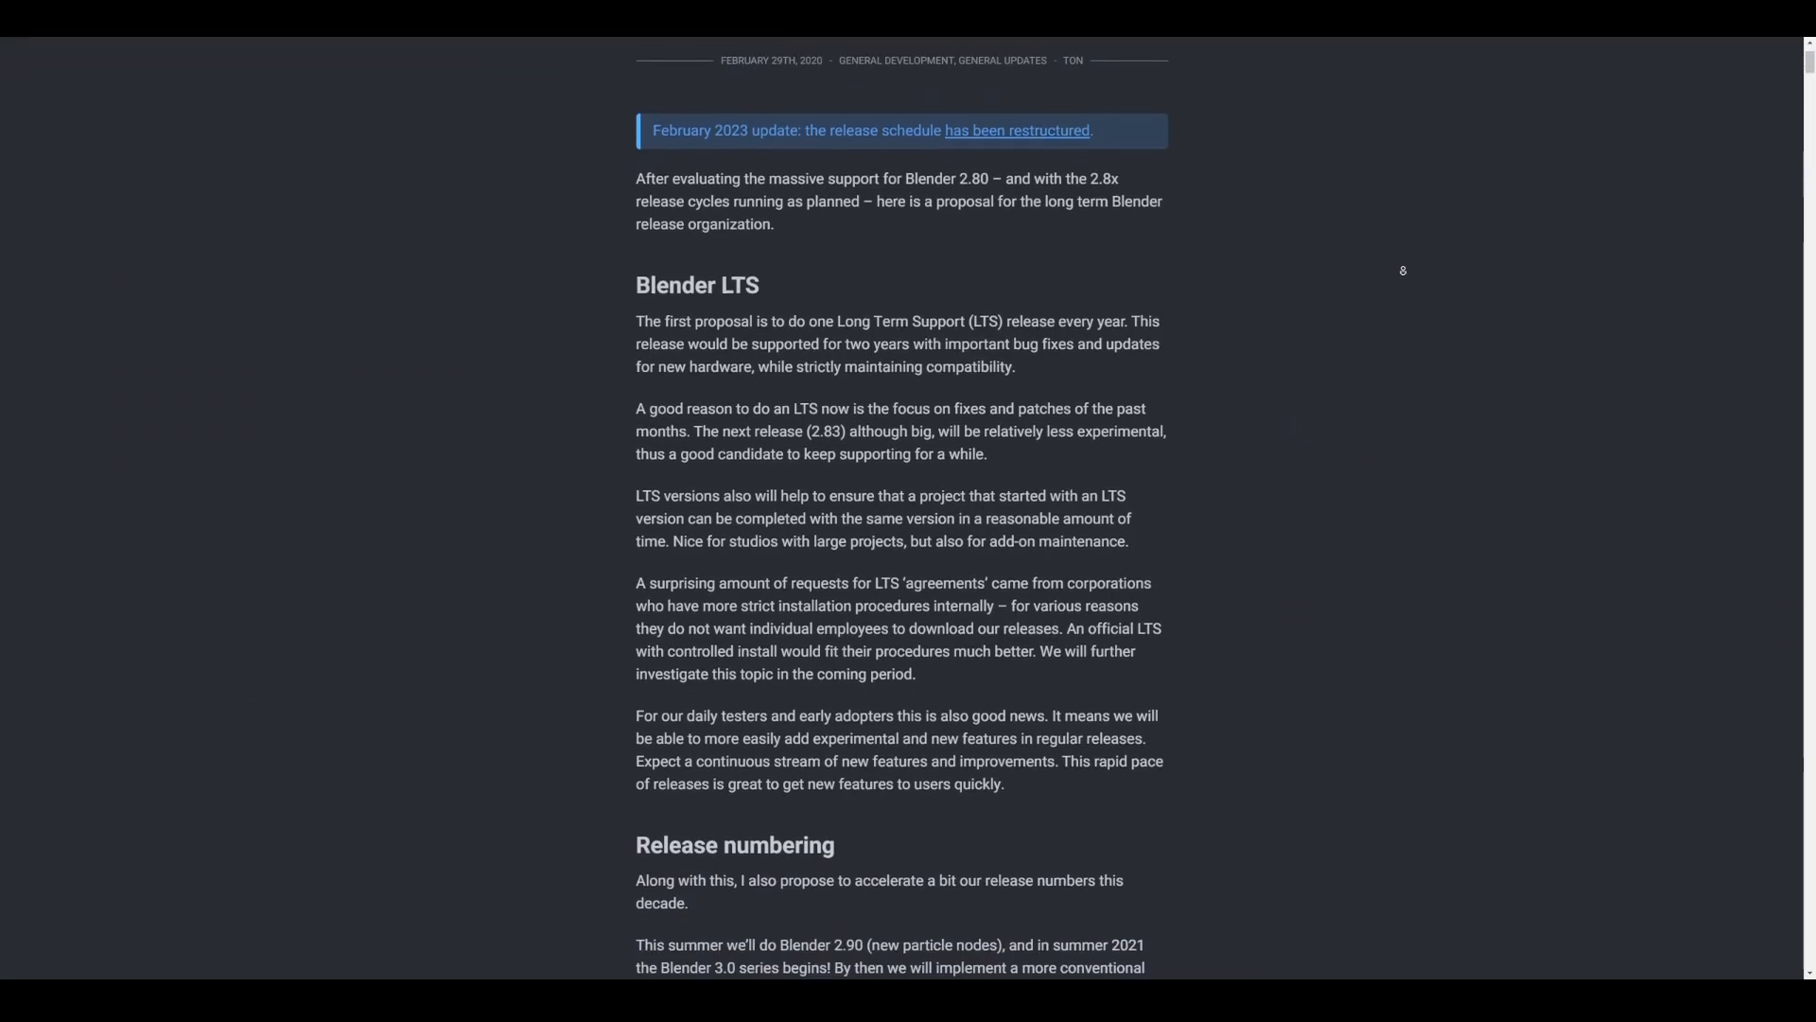
# Scroll to New Release Schedule and highlight the Blender 3.6 LTS and skipped 3.7 lines.
pyautogui.scroll(-3)
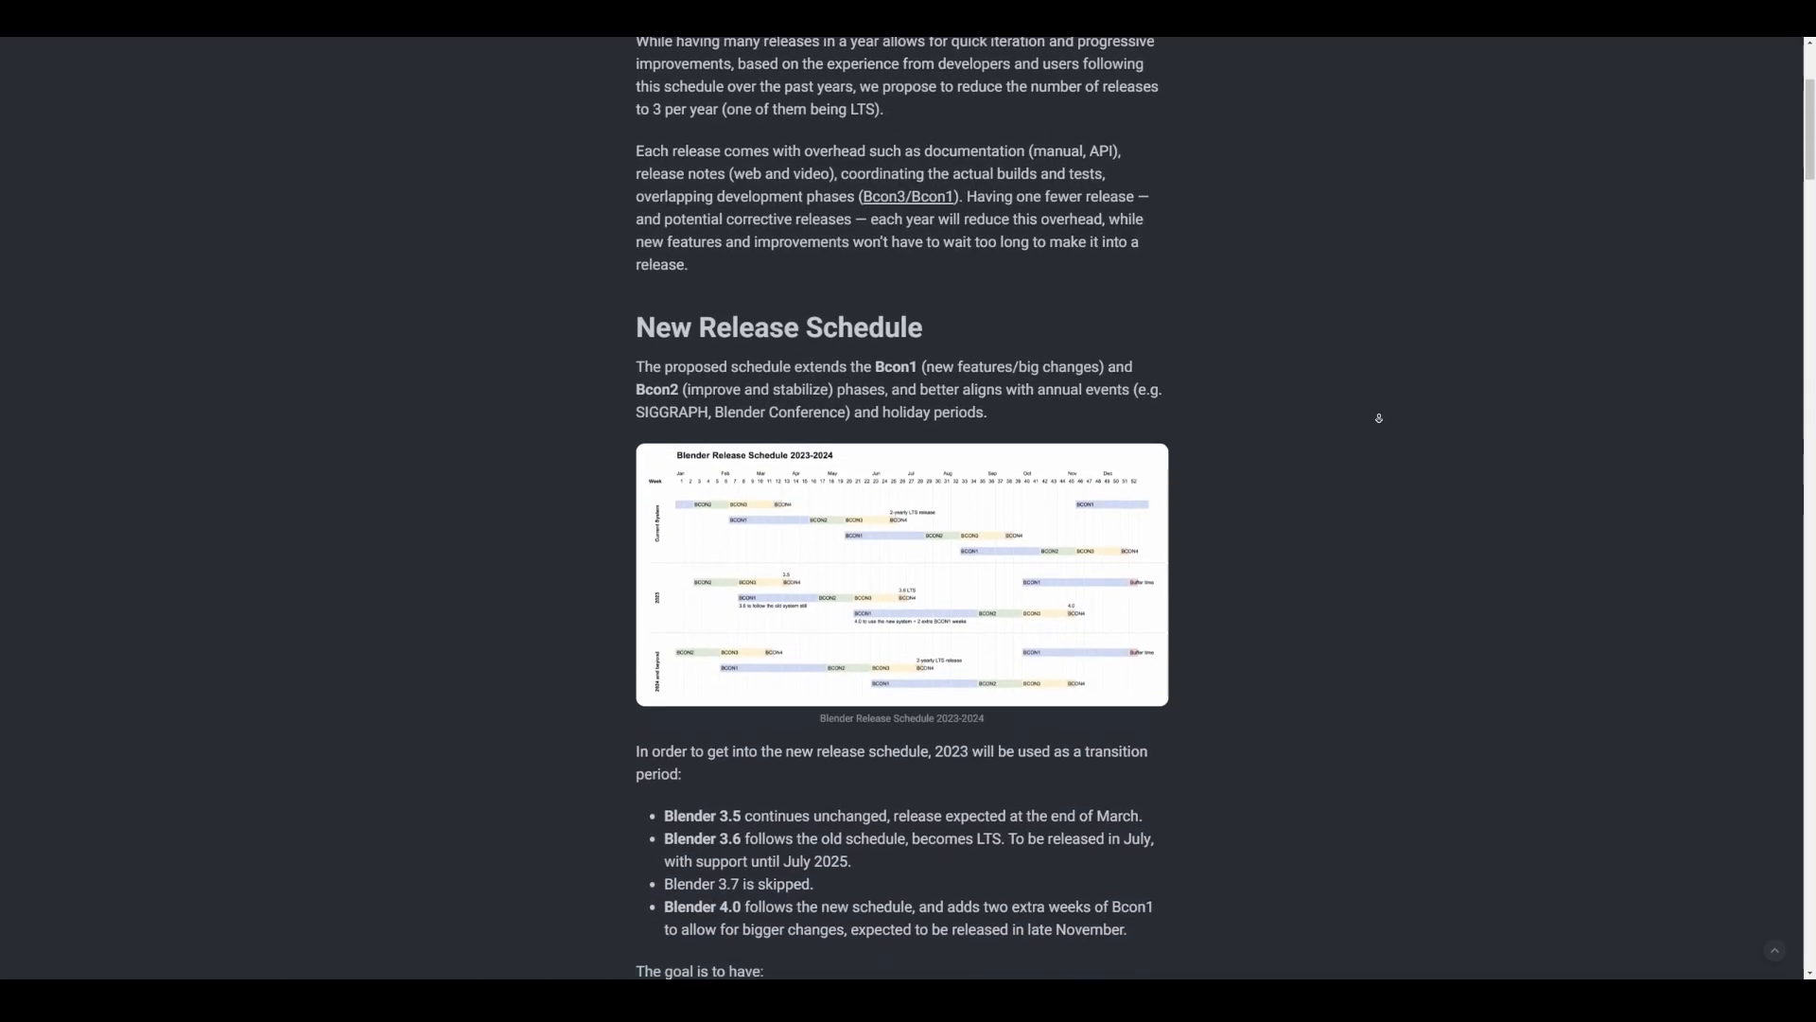
pyautogui.scroll(-3)
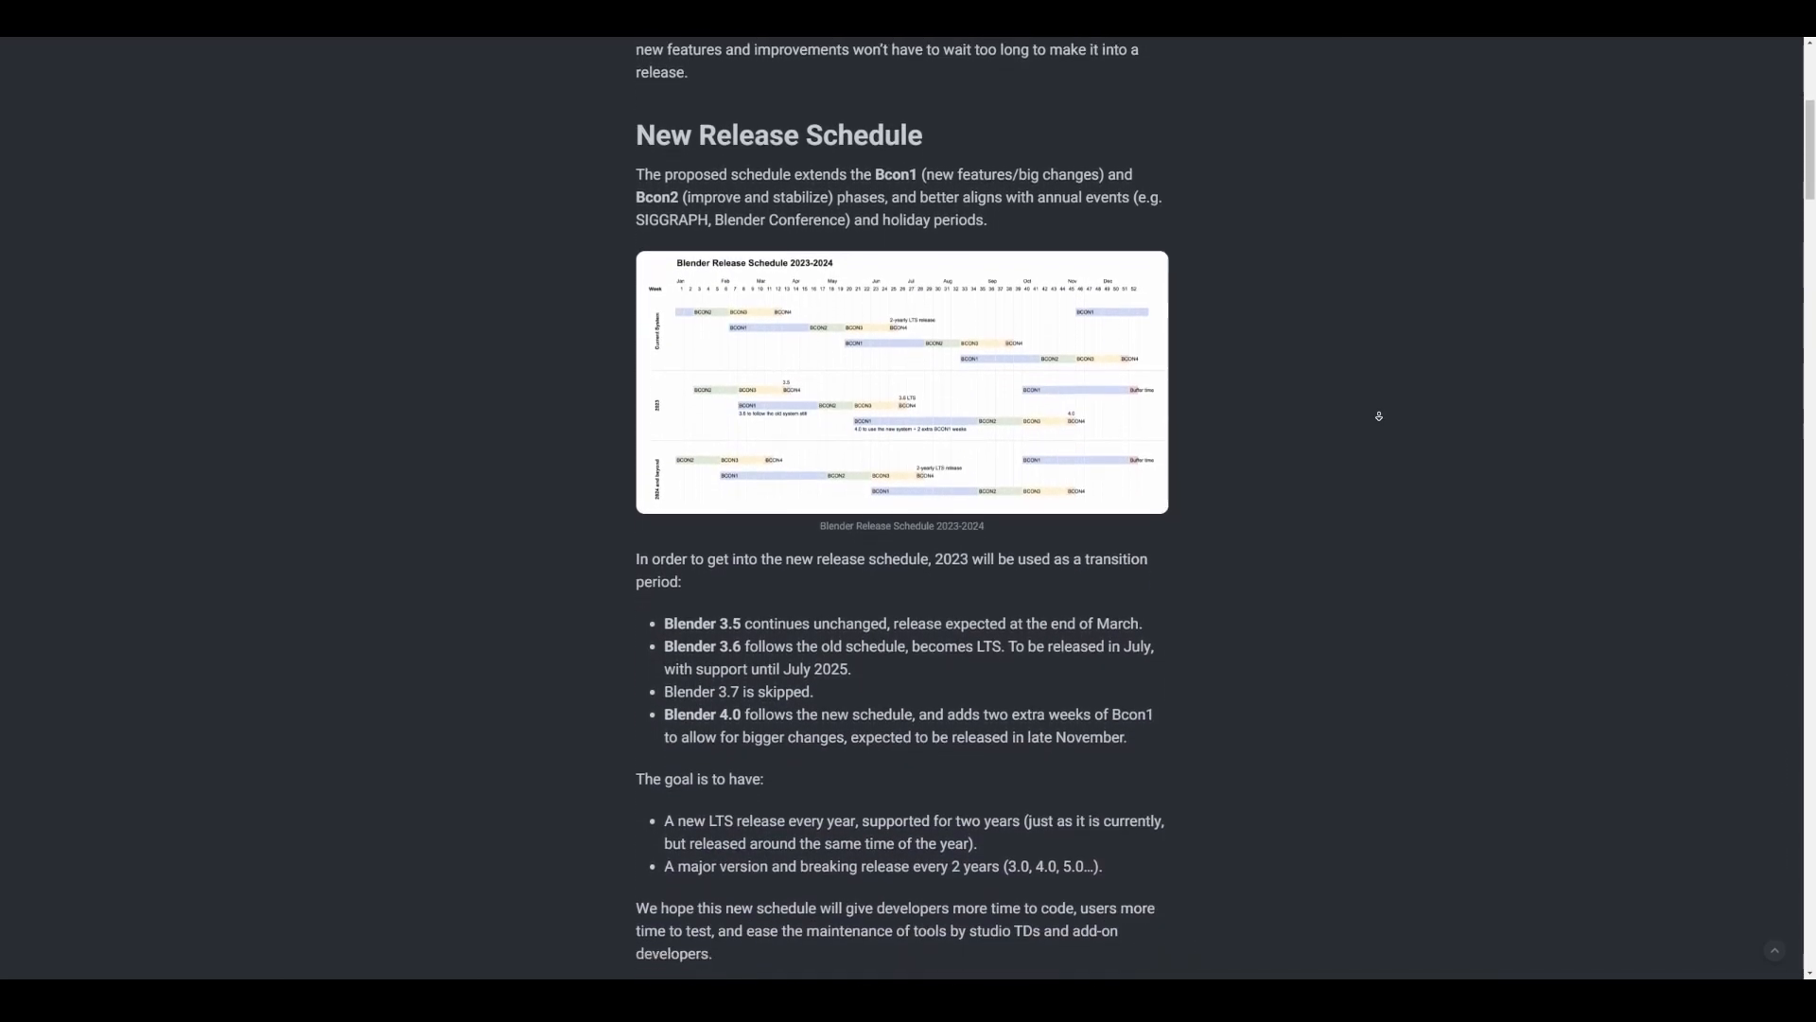
pyautogui.scroll(-3)
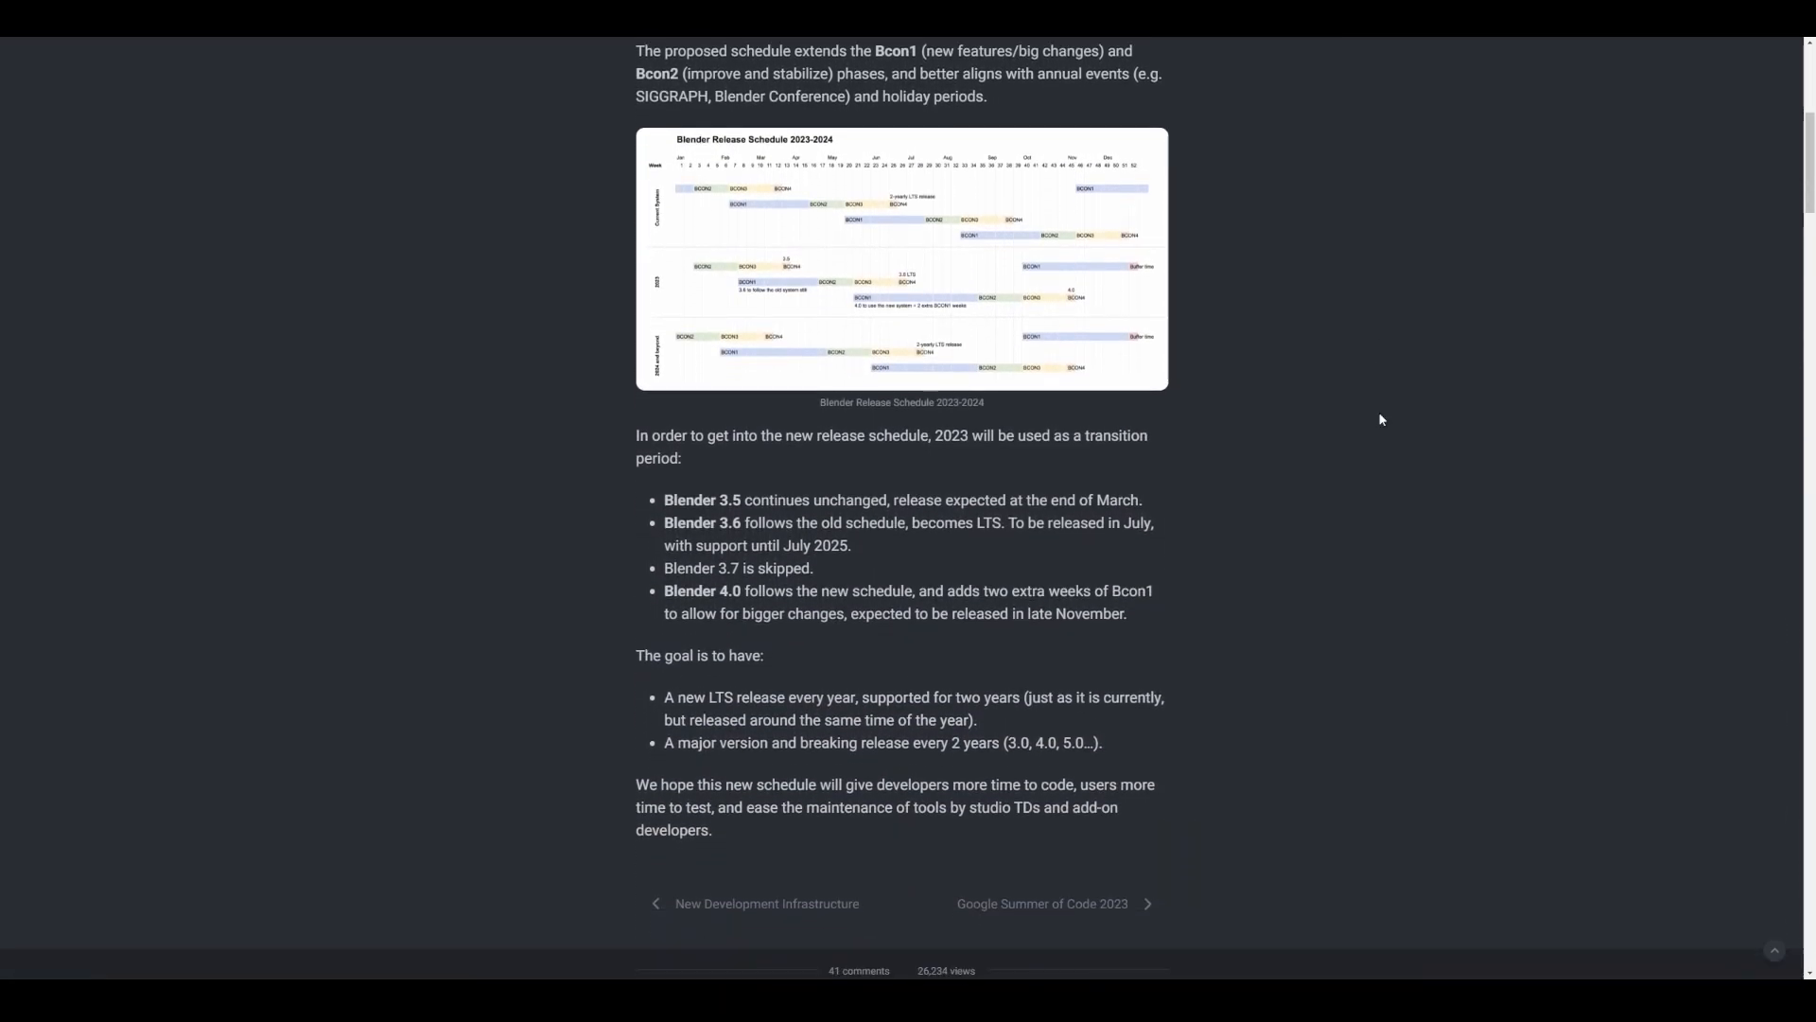
pyautogui.moveTo(665, 522); pyautogui.dragTo(794, 523)
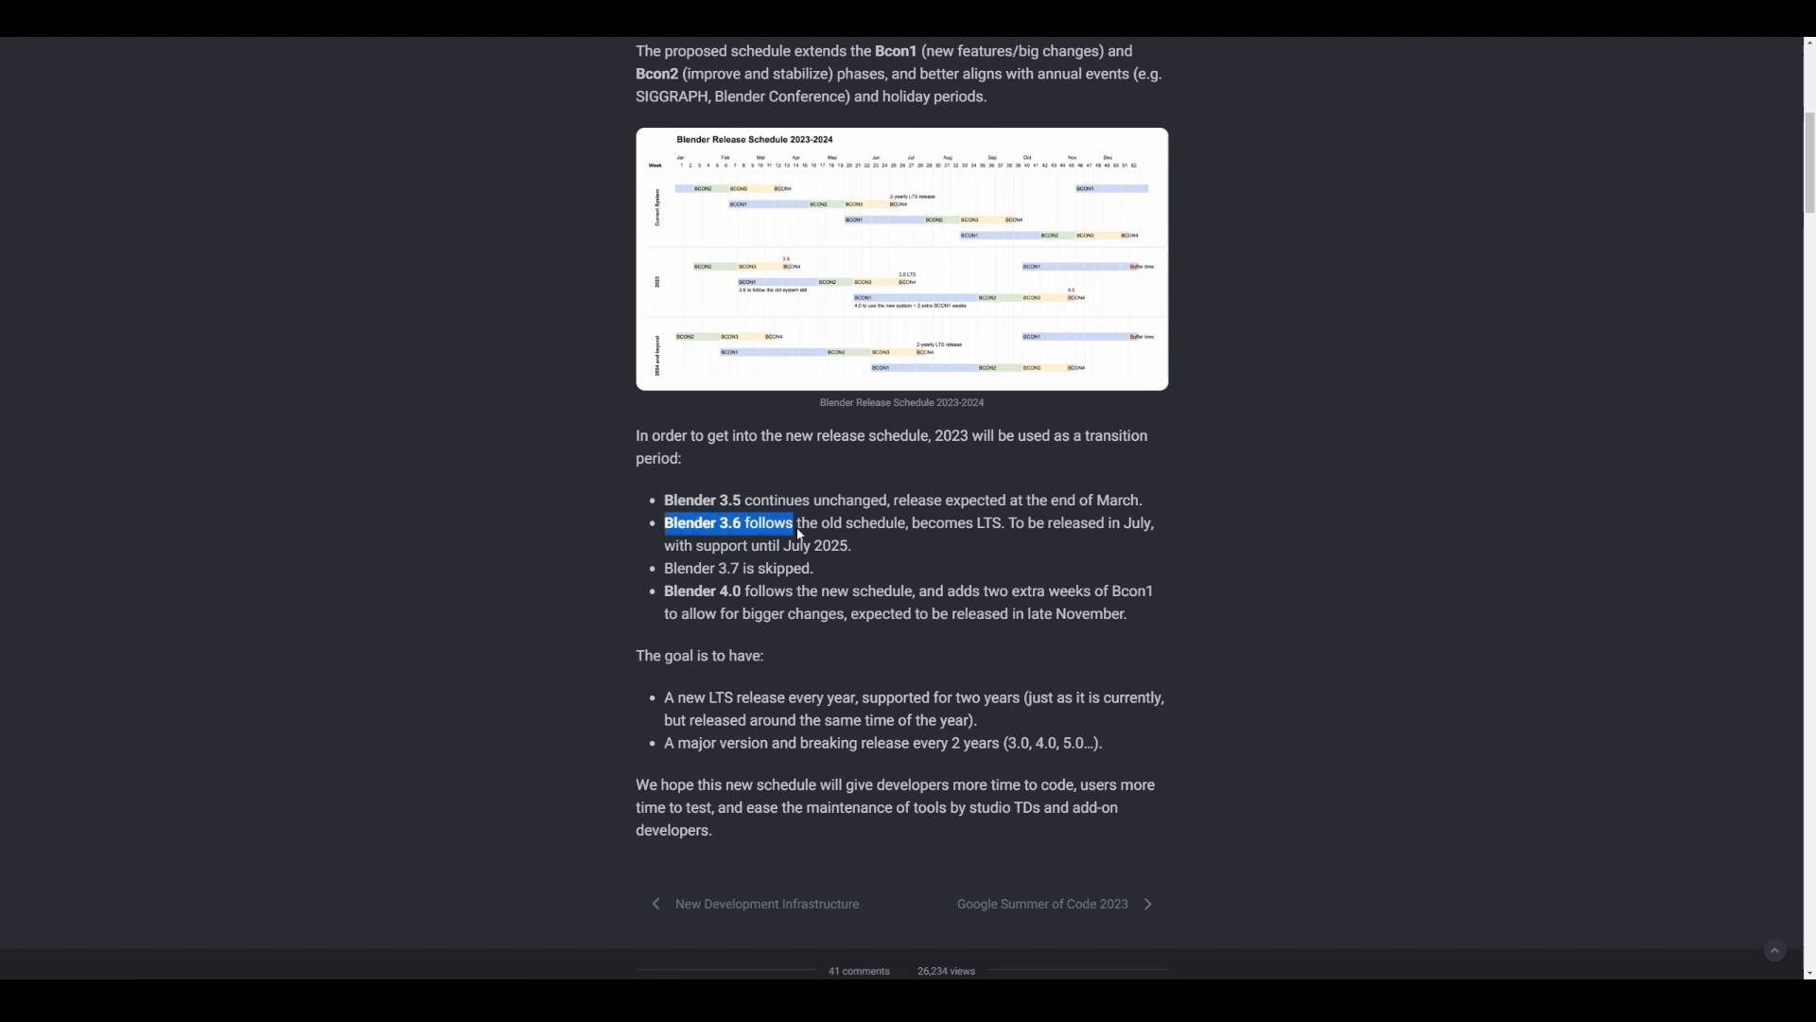
pyautogui.moveTo(796, 522); pyautogui.dragTo(1042, 522)
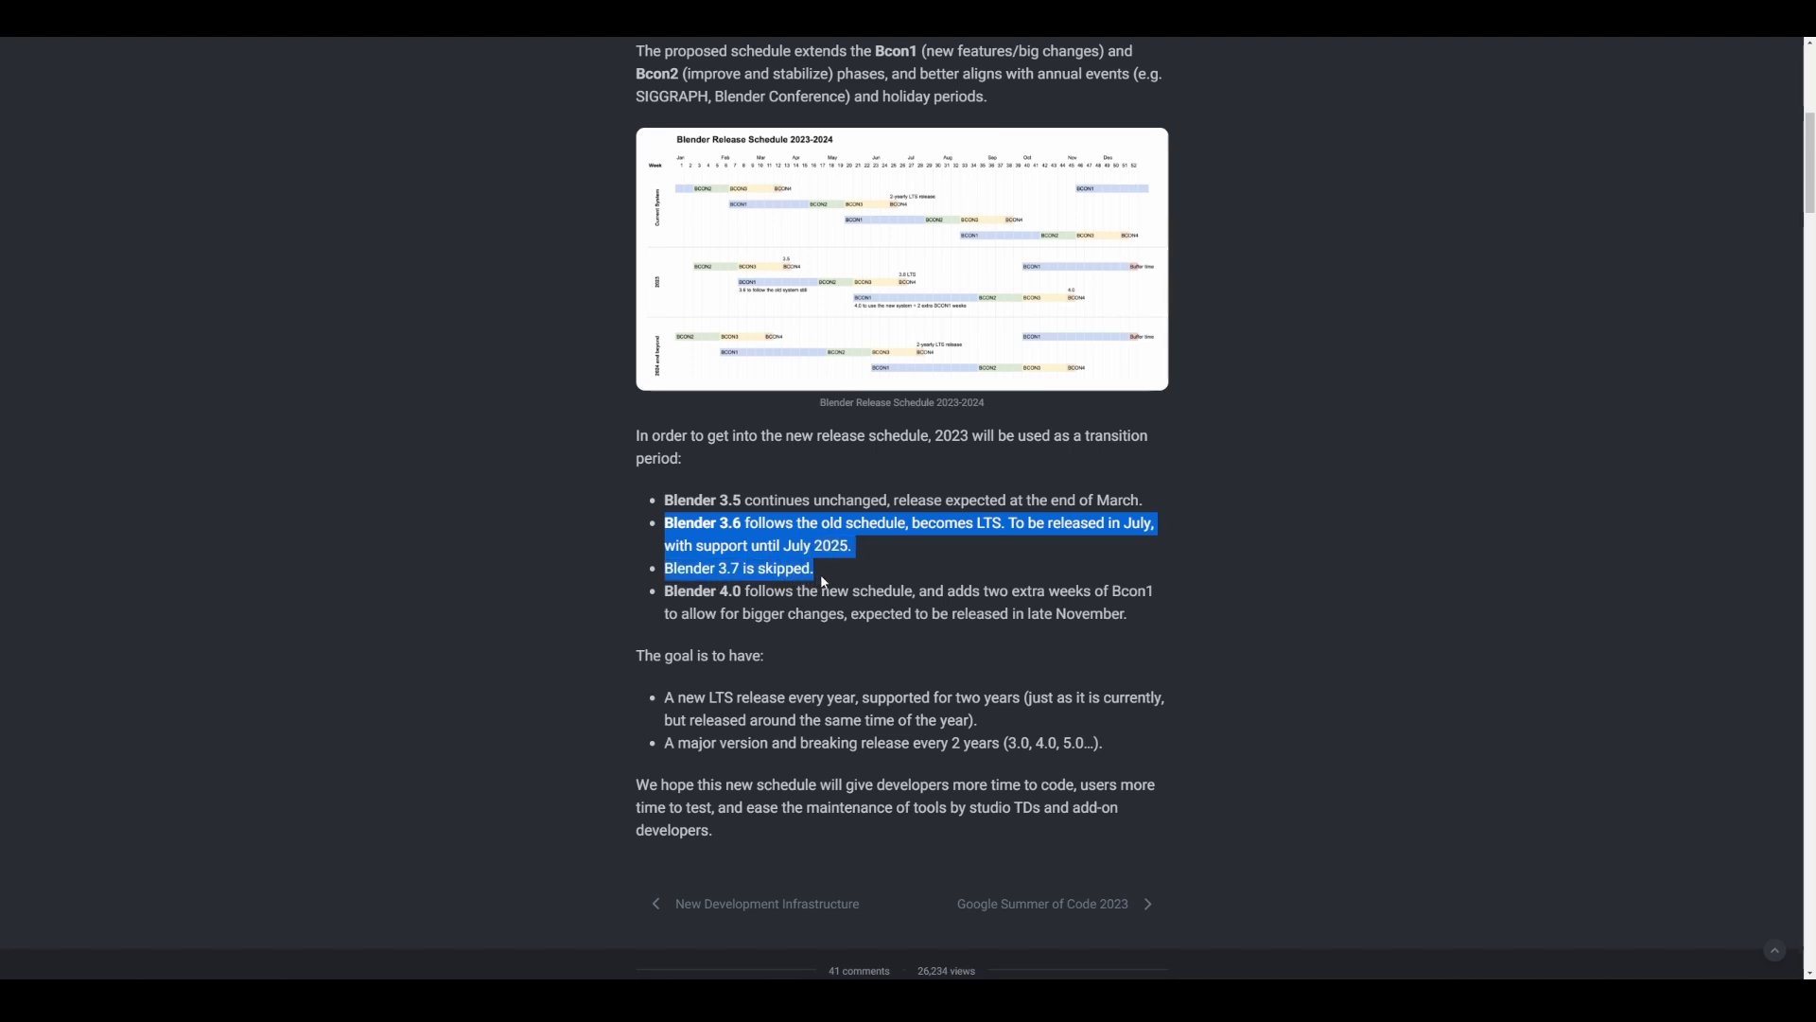
pyautogui.click(1037, 571)
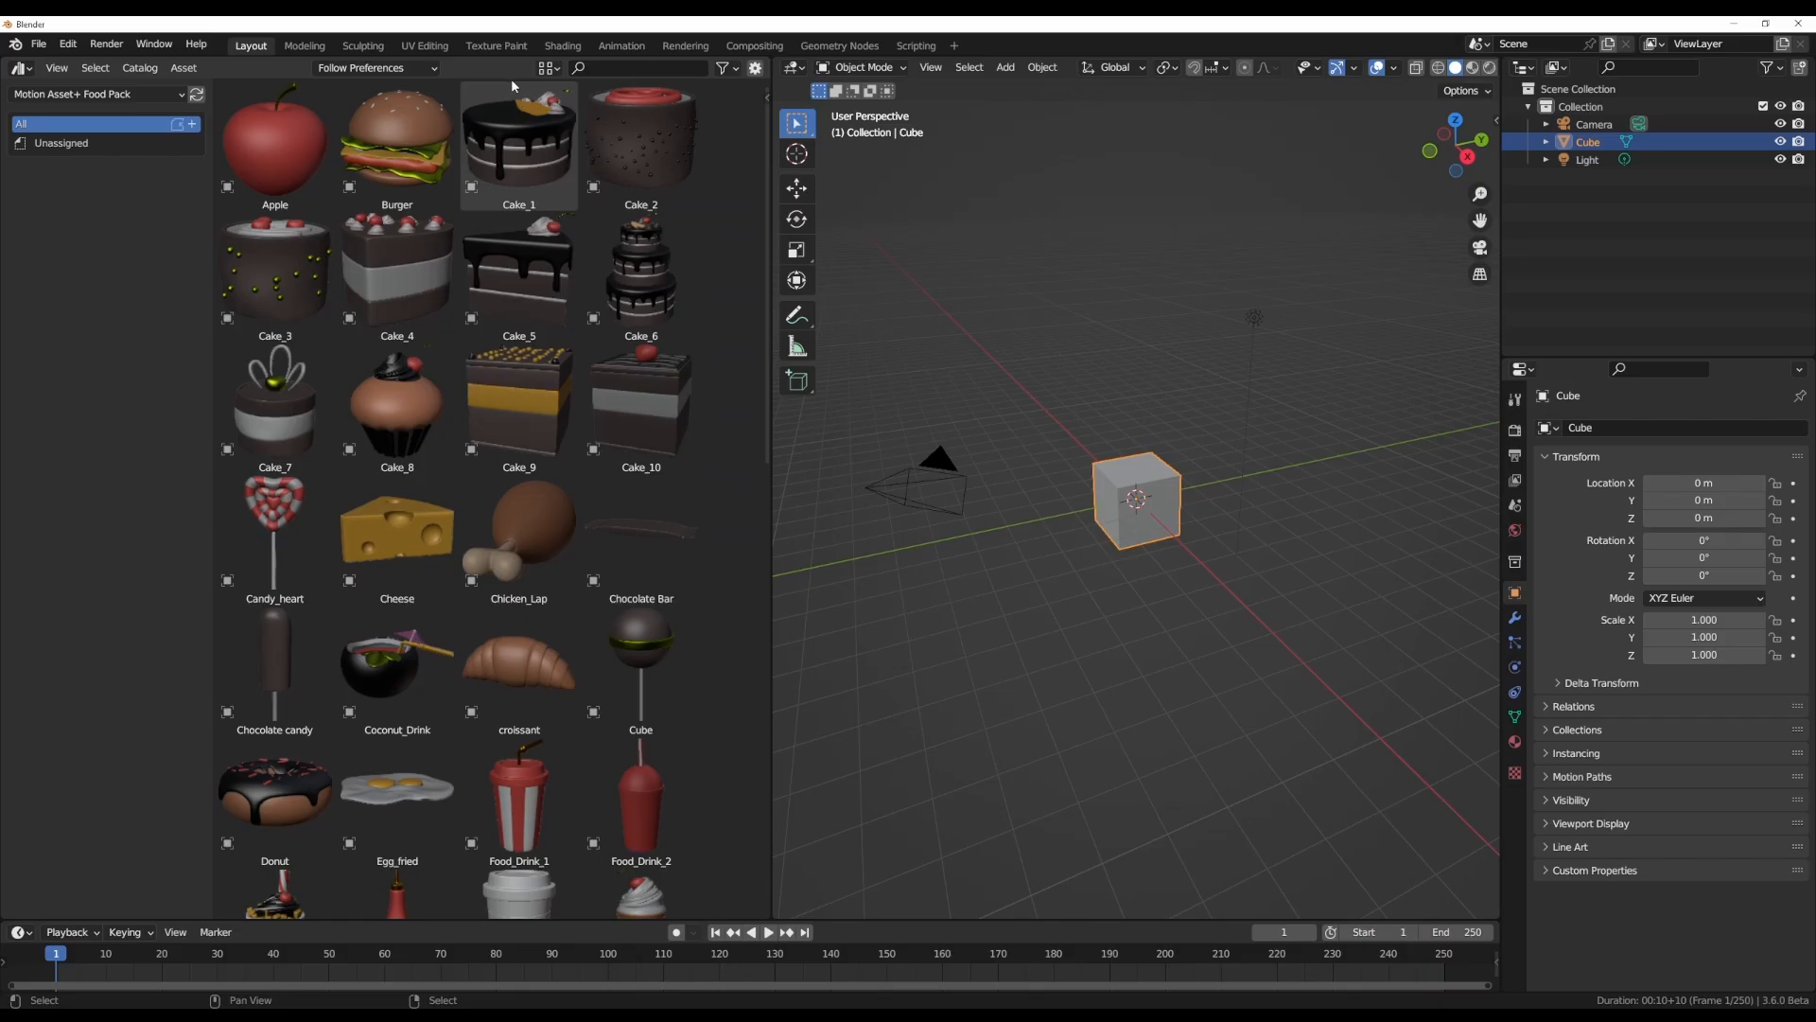
pyautogui.scroll(-3)
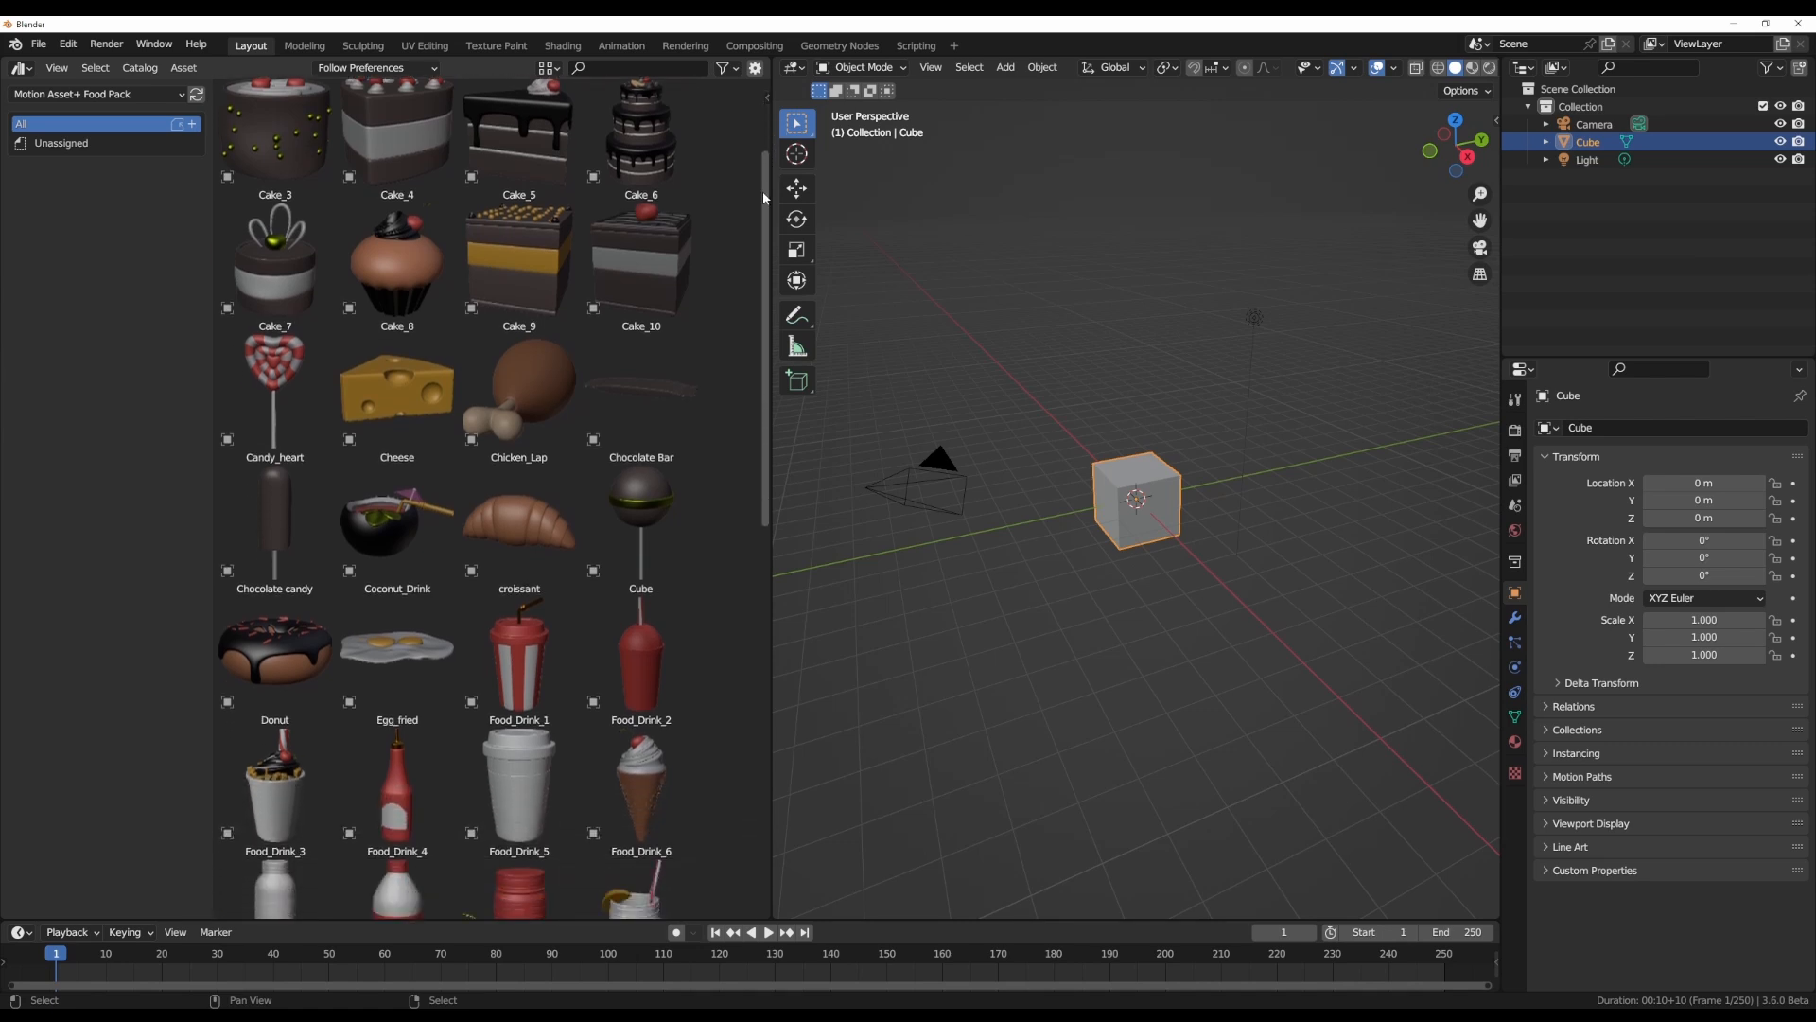
pyautogui.scroll(-3)
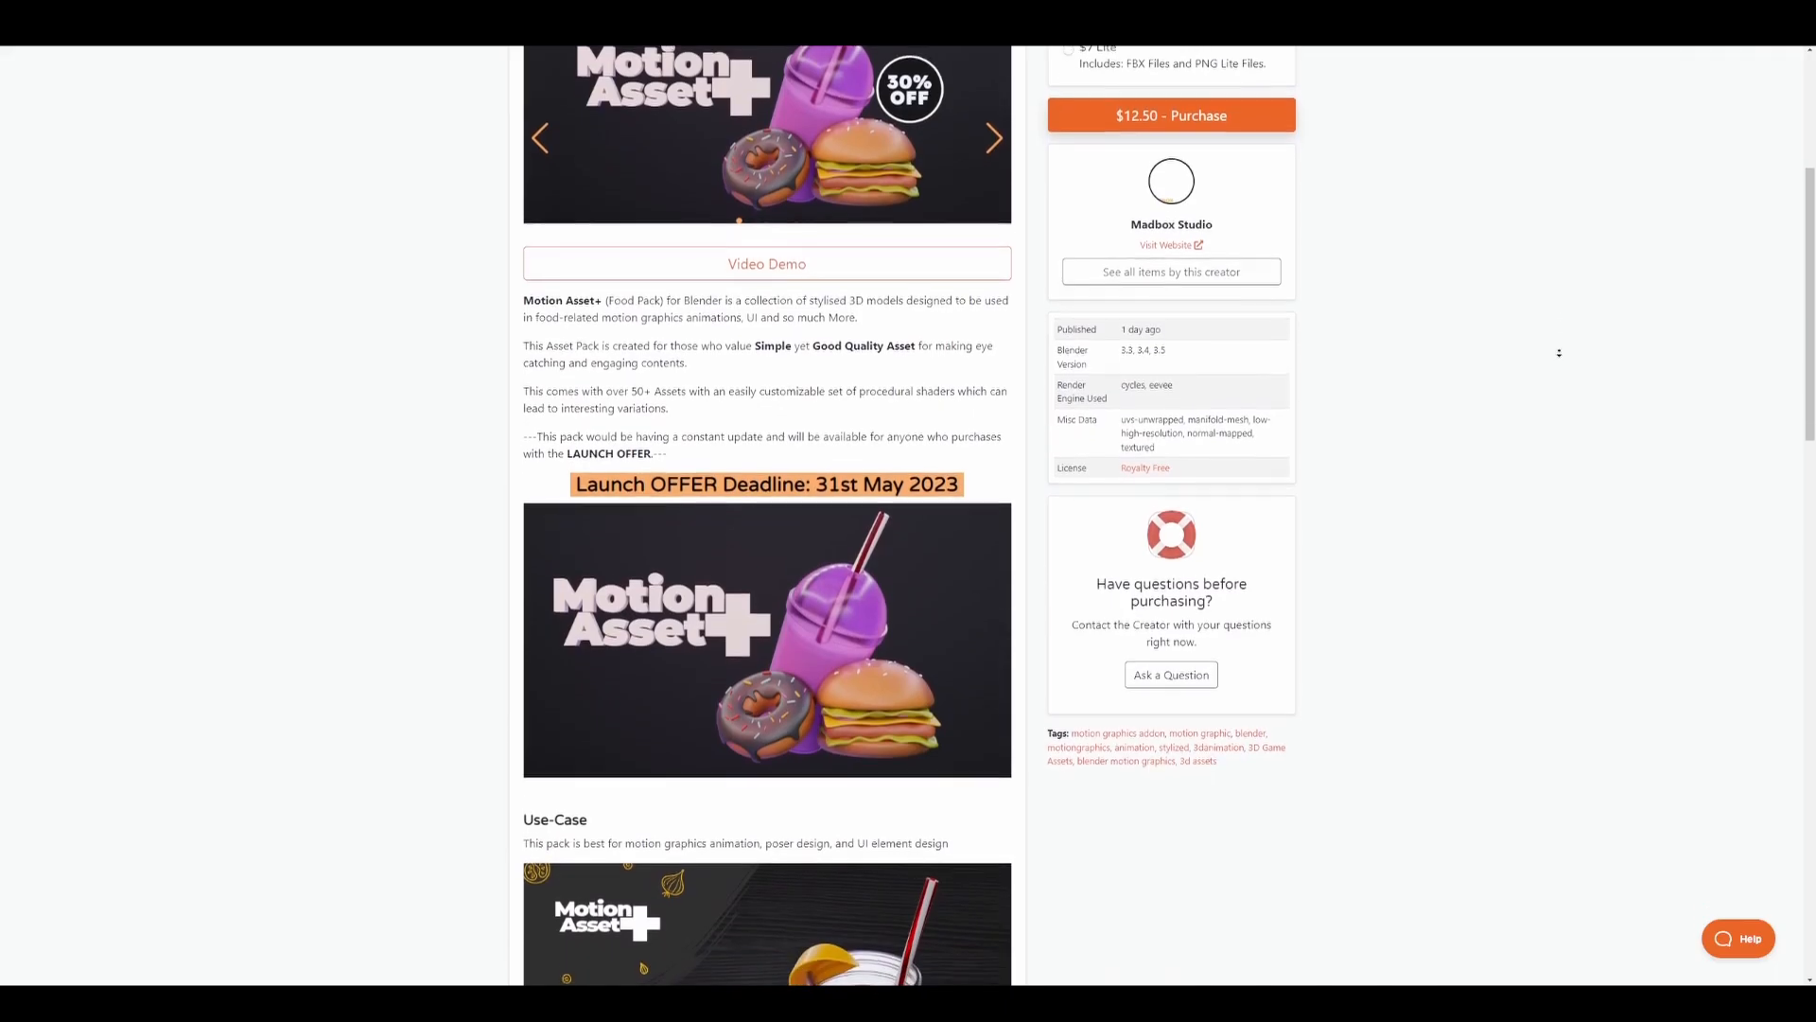
pyautogui.scroll(-3)
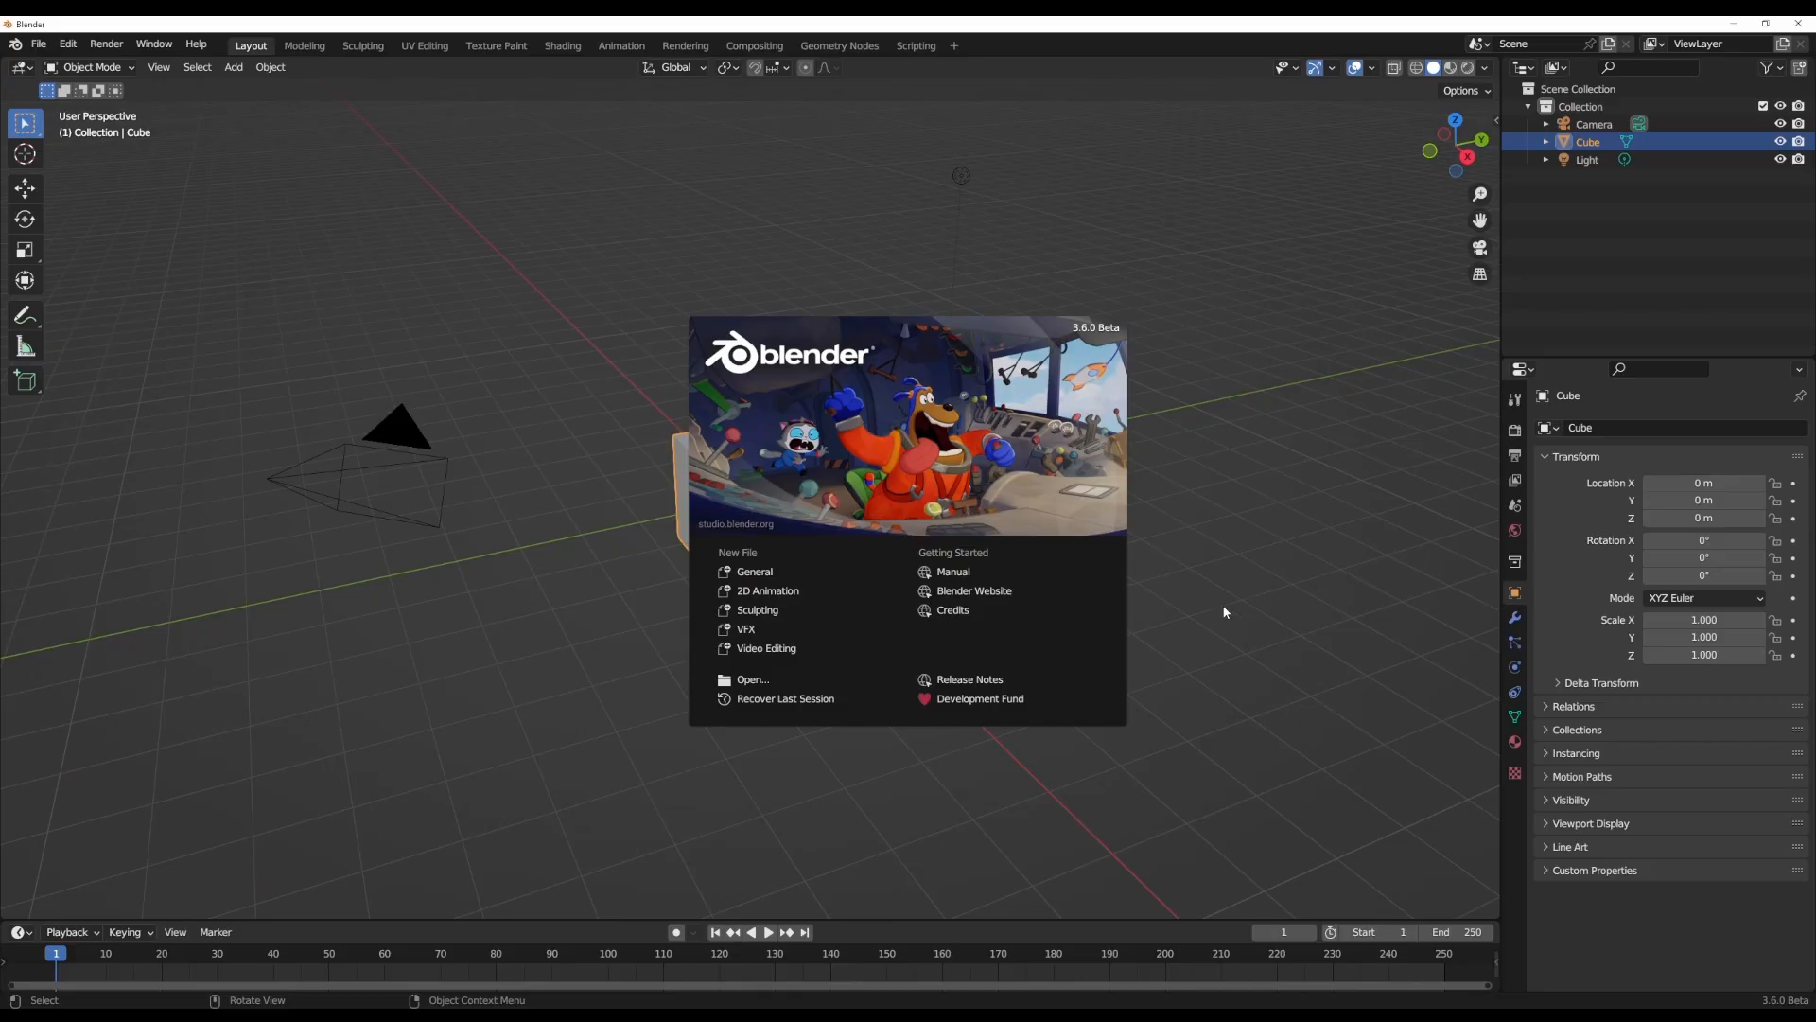
# Close the 3.6.0 Beta splash screen and compare the Properties tabs with Blender 3.5.1.
pyautogui.click(1222, 612)
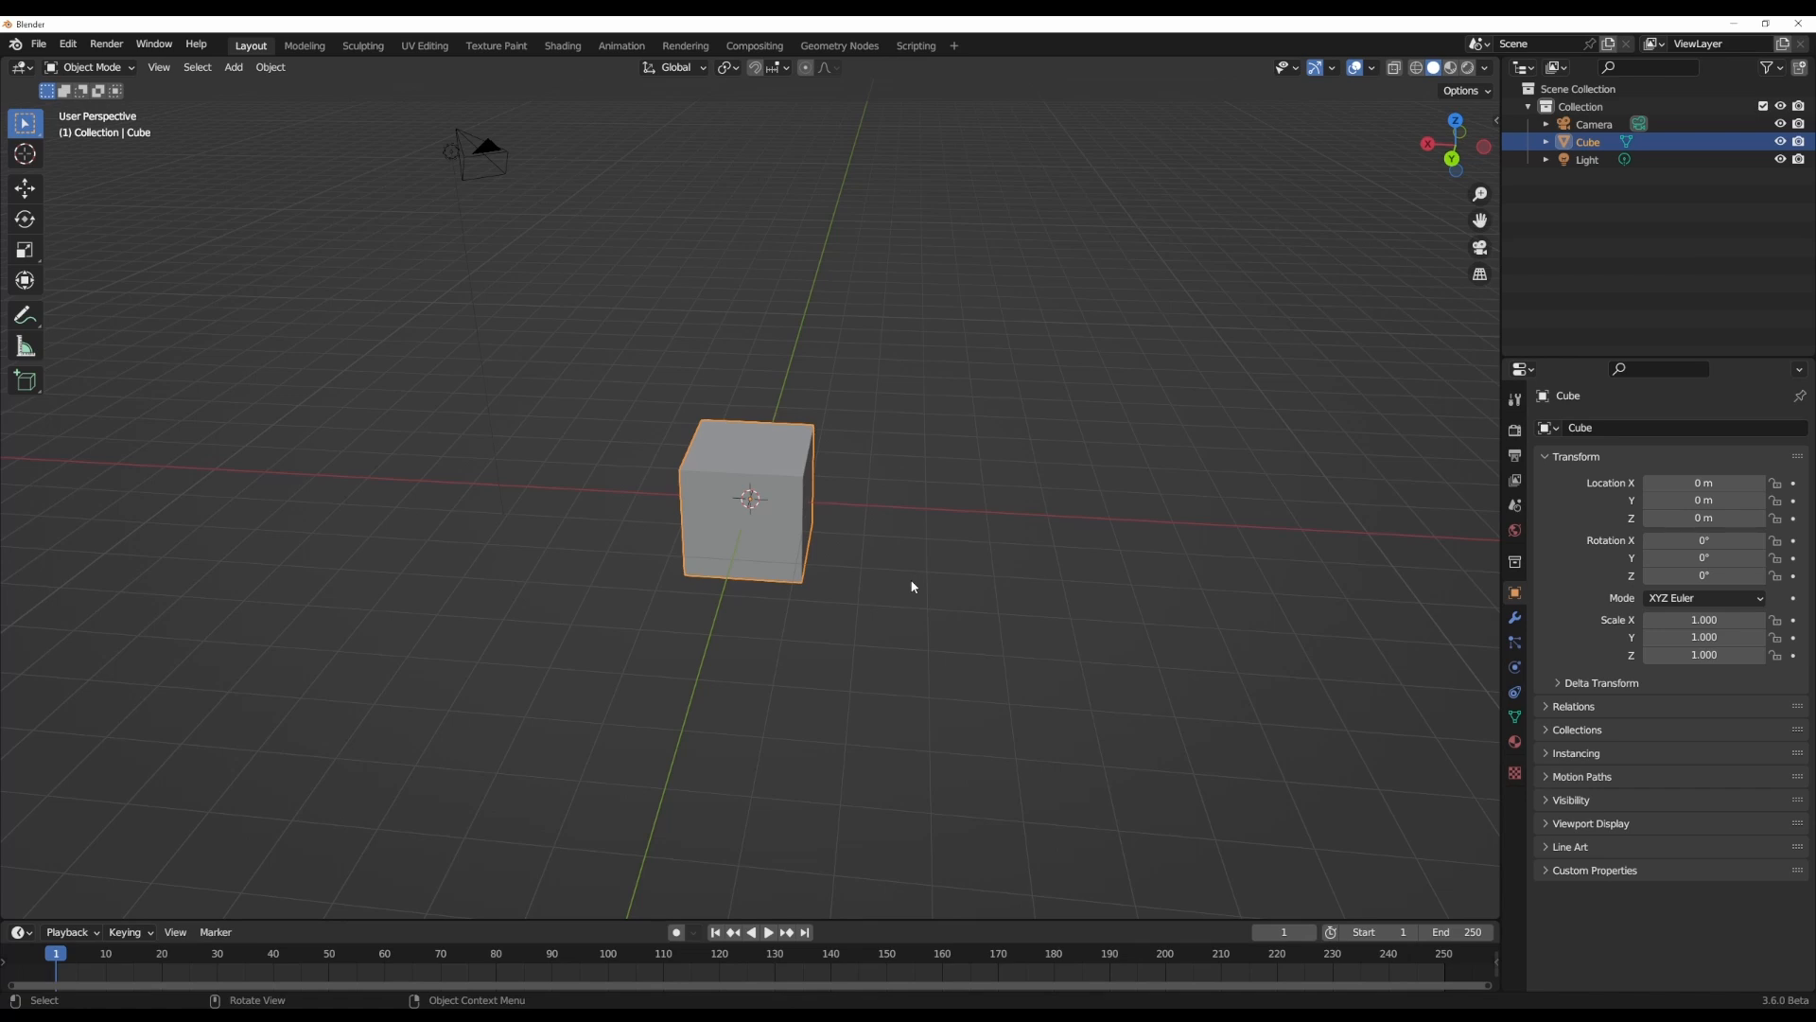
pyautogui.moveTo(1031, 563)
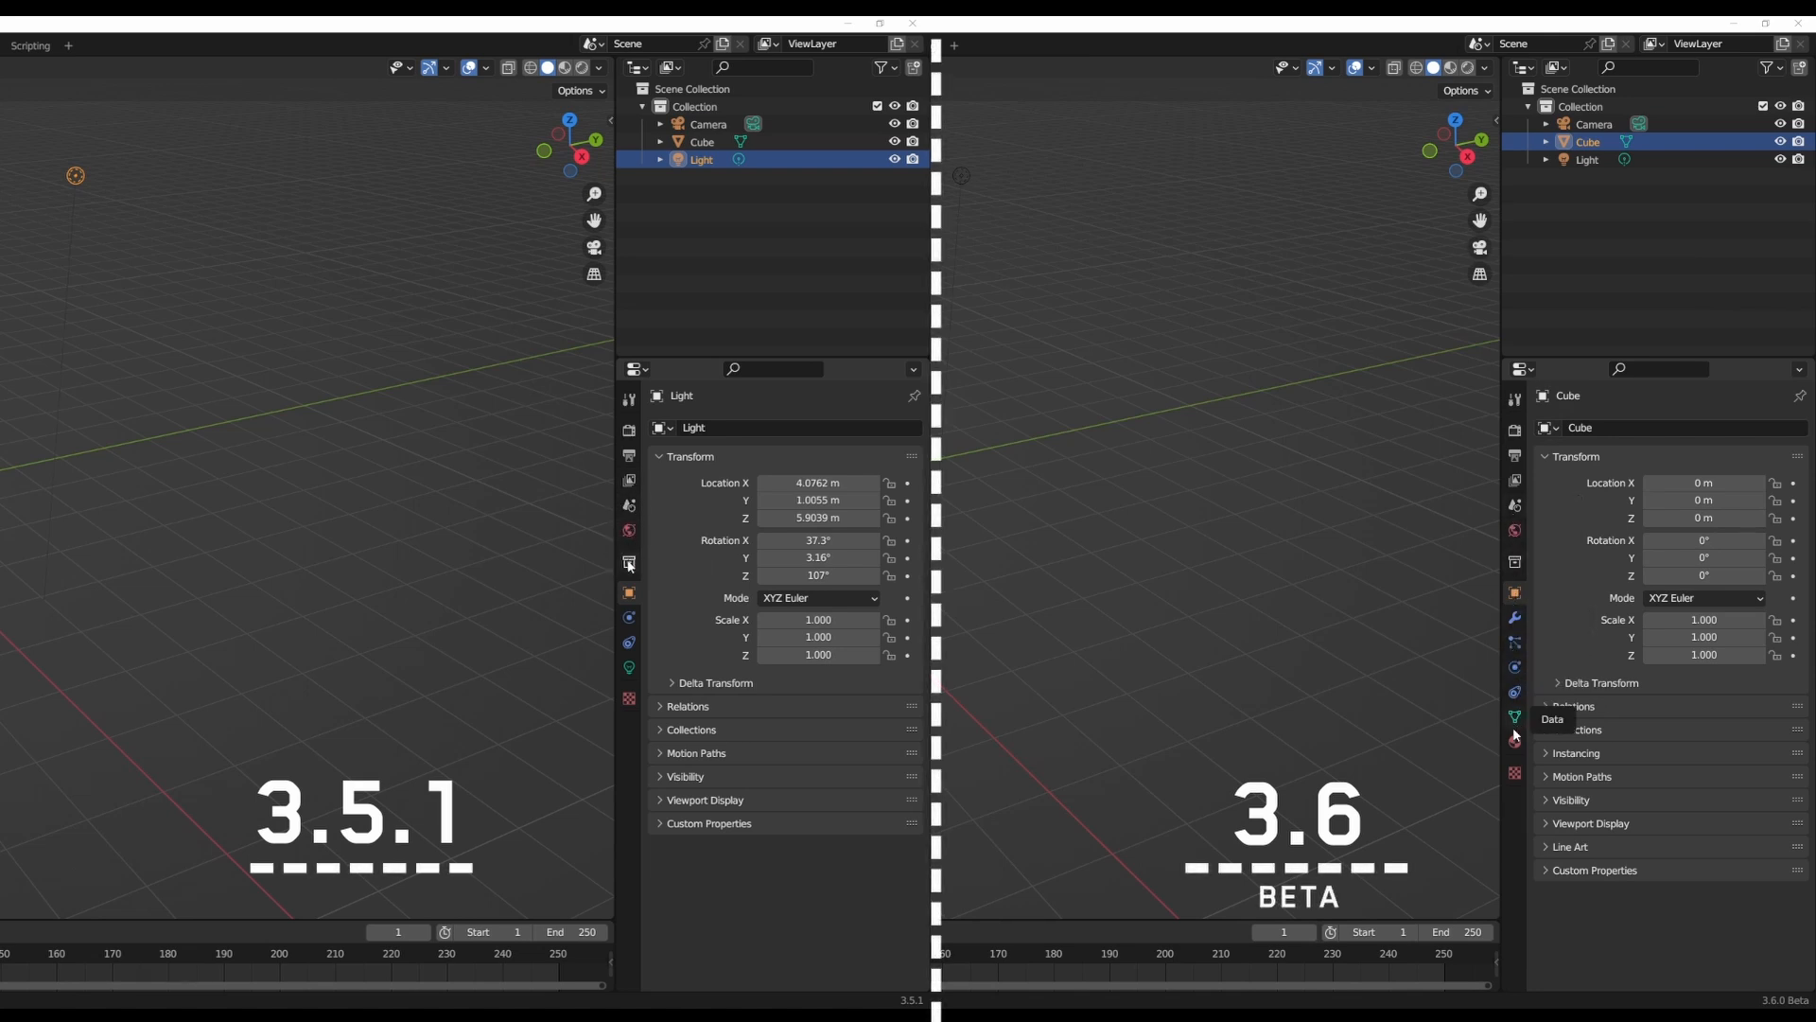
pyautogui.click(1772, 67)
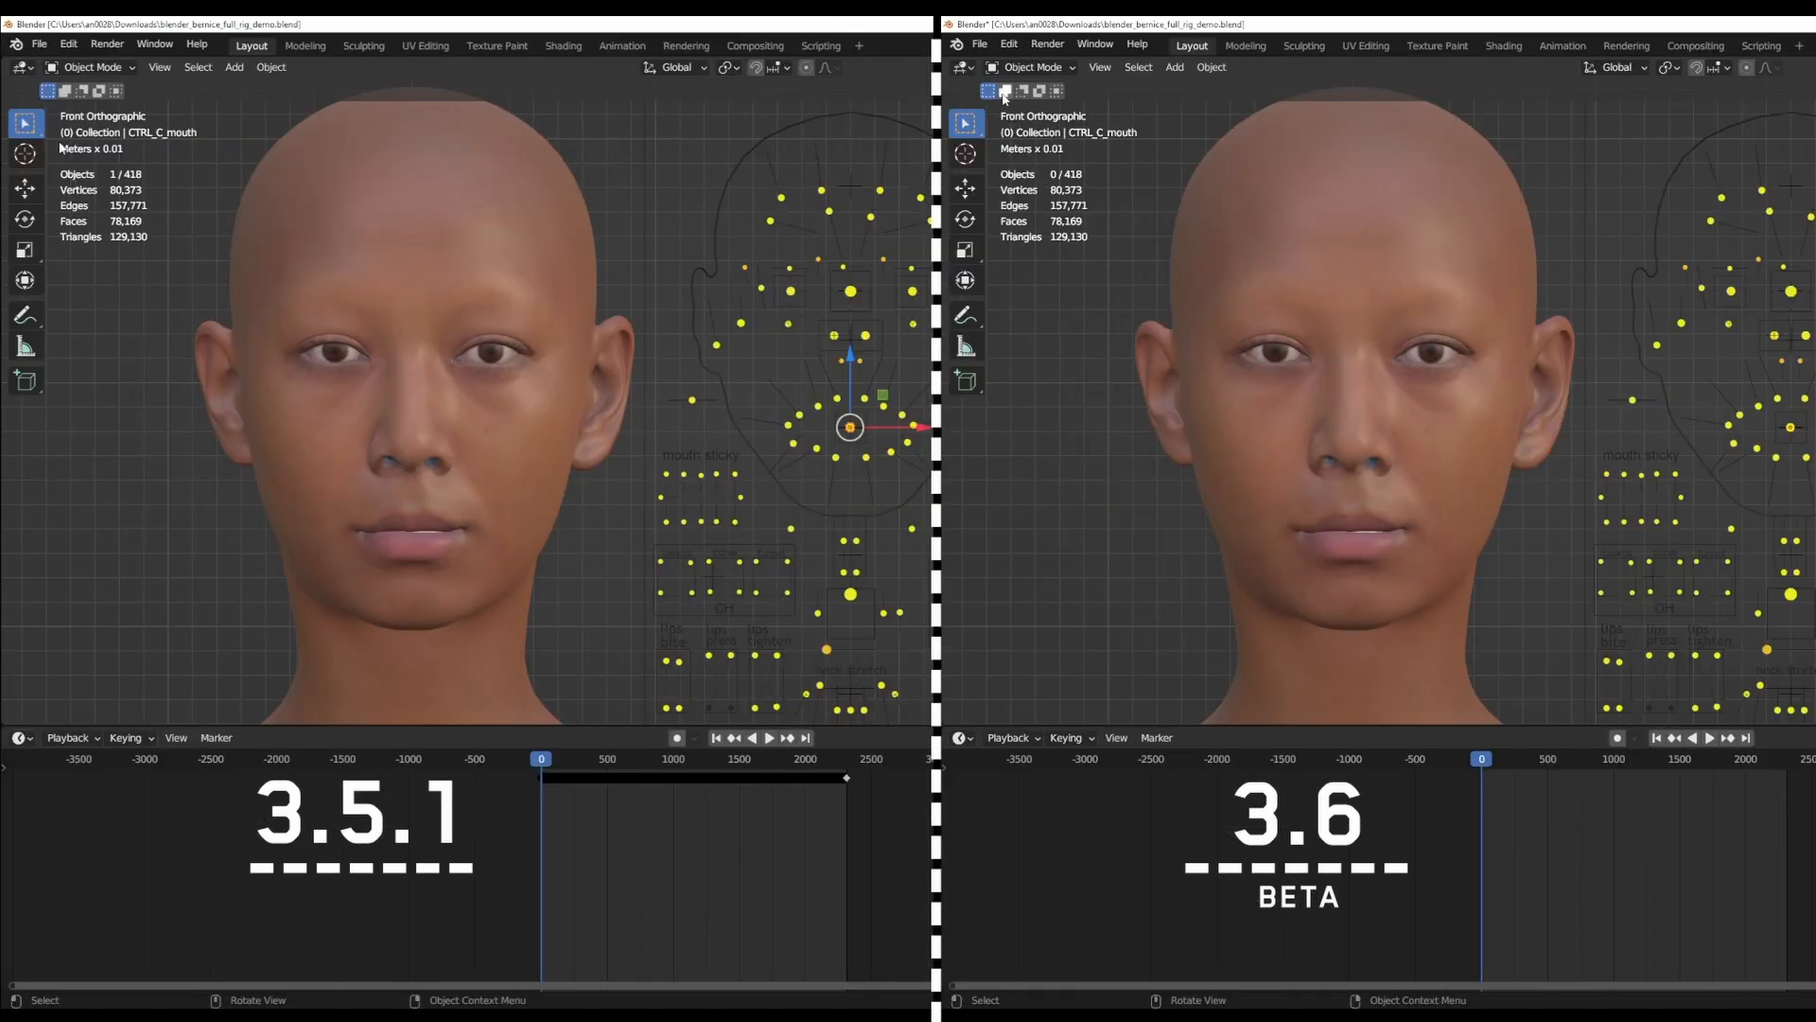
pyautogui.click(980, 44)
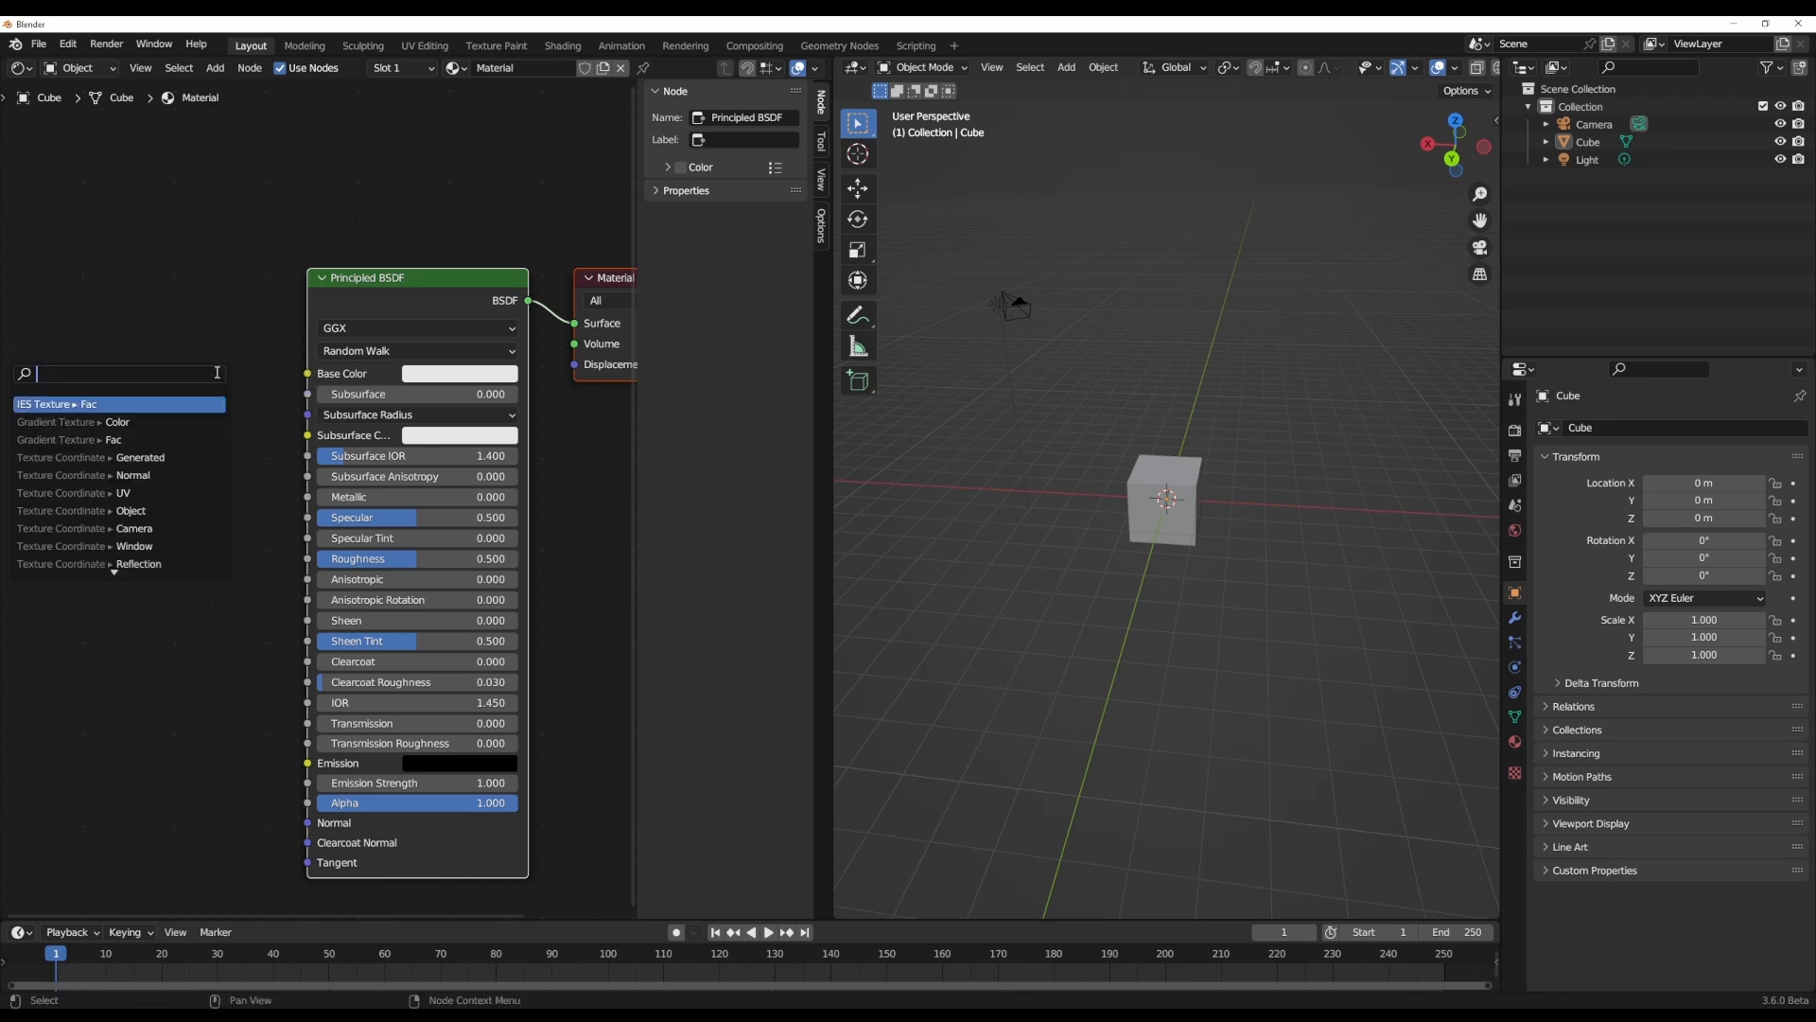
# Open the shader node Add search and search for 'hsv' and then 'hue'.
pyautogui.click(114, 340)
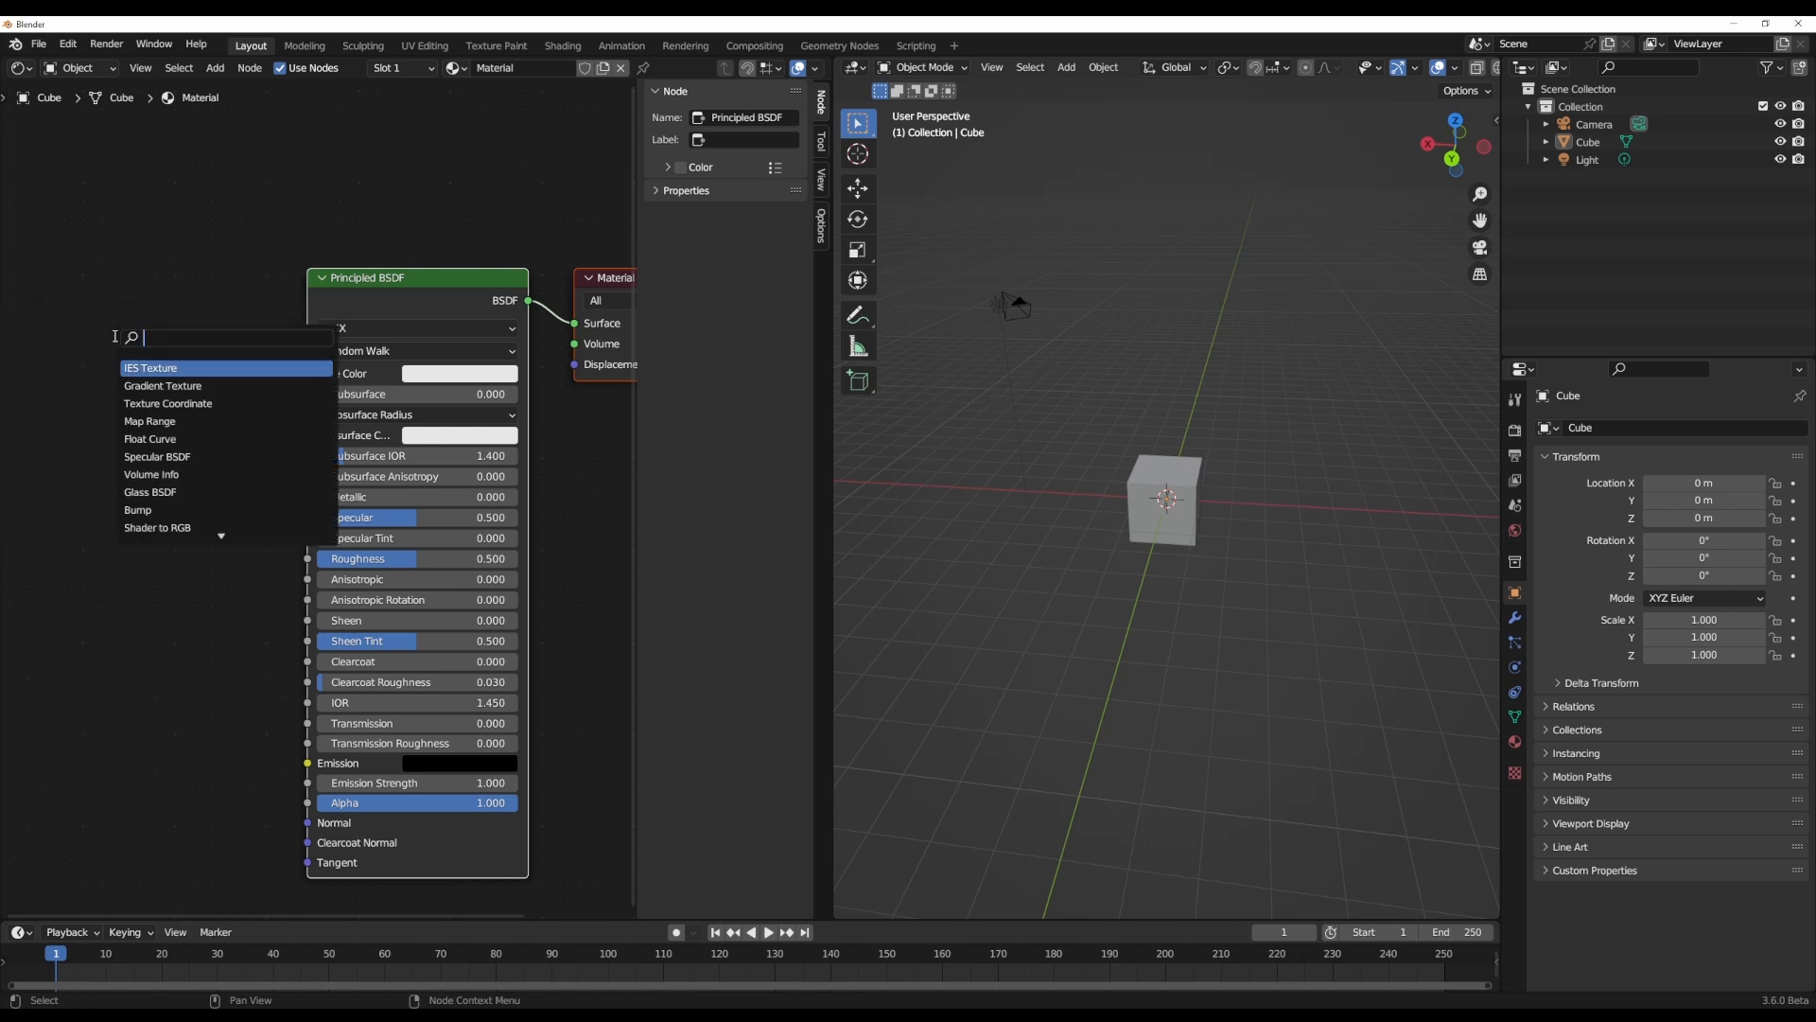
pyautogui.write('hsv')
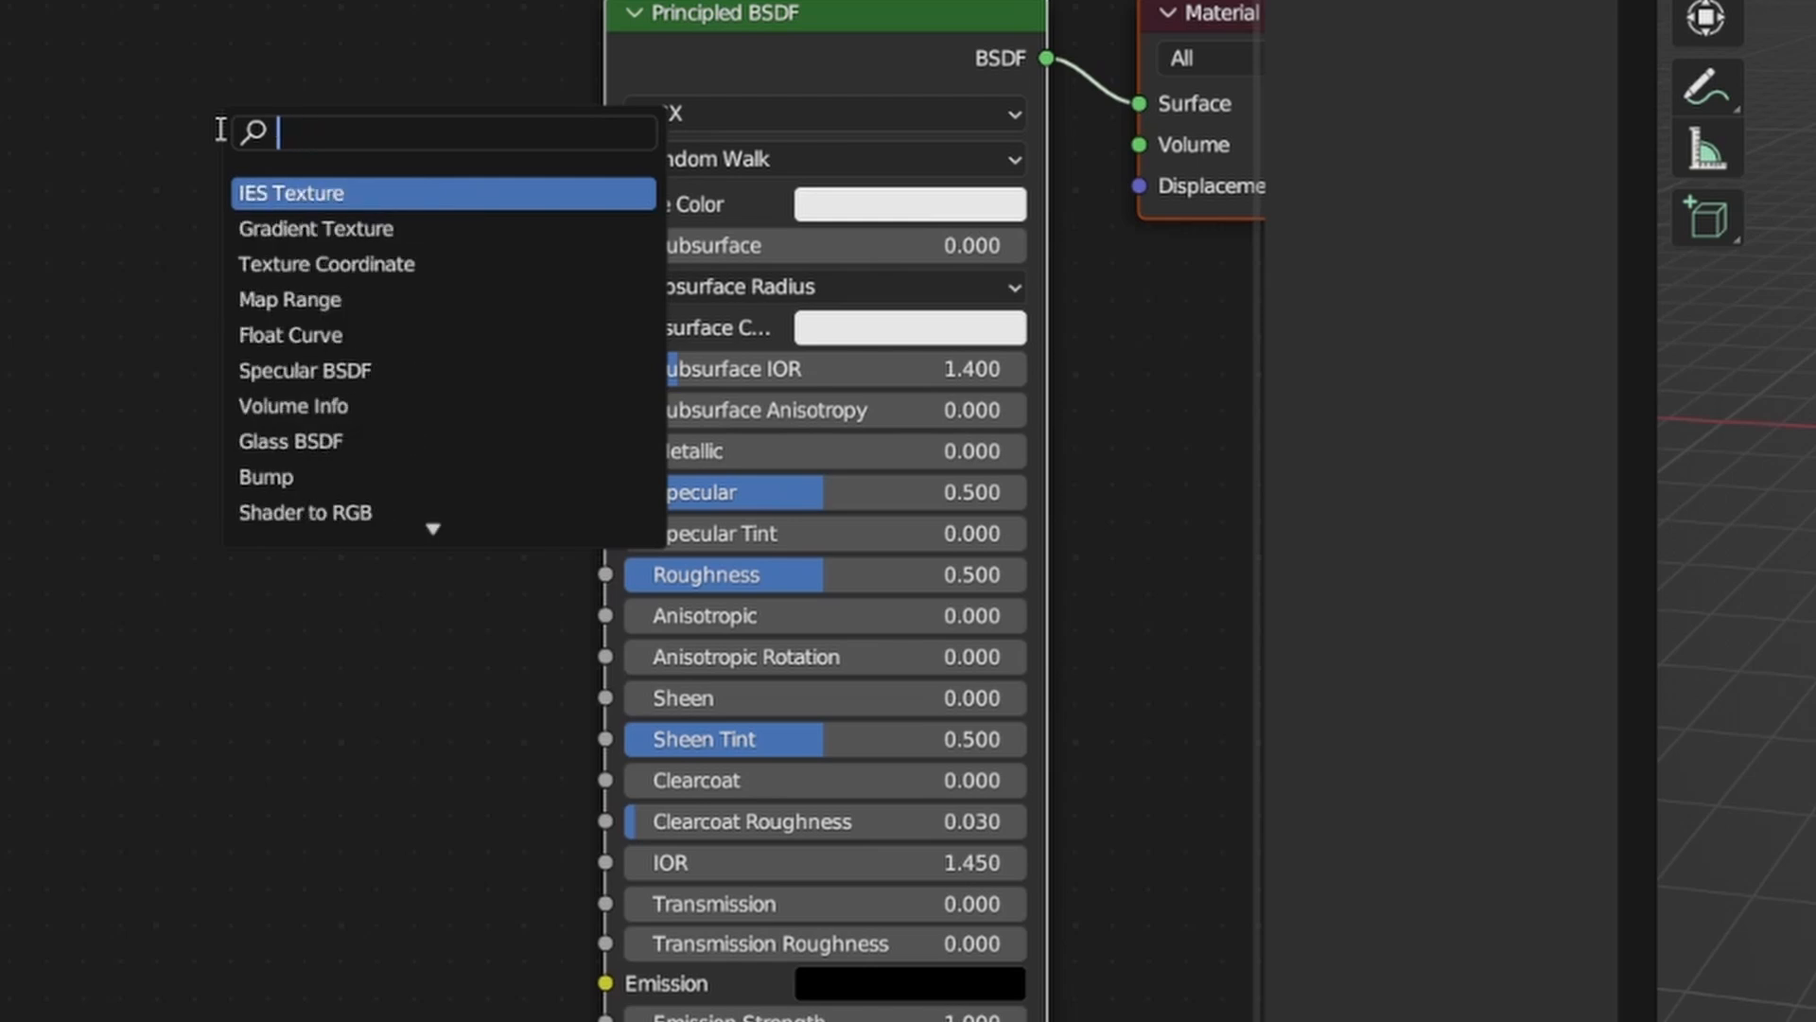
pyautogui.write('hue')
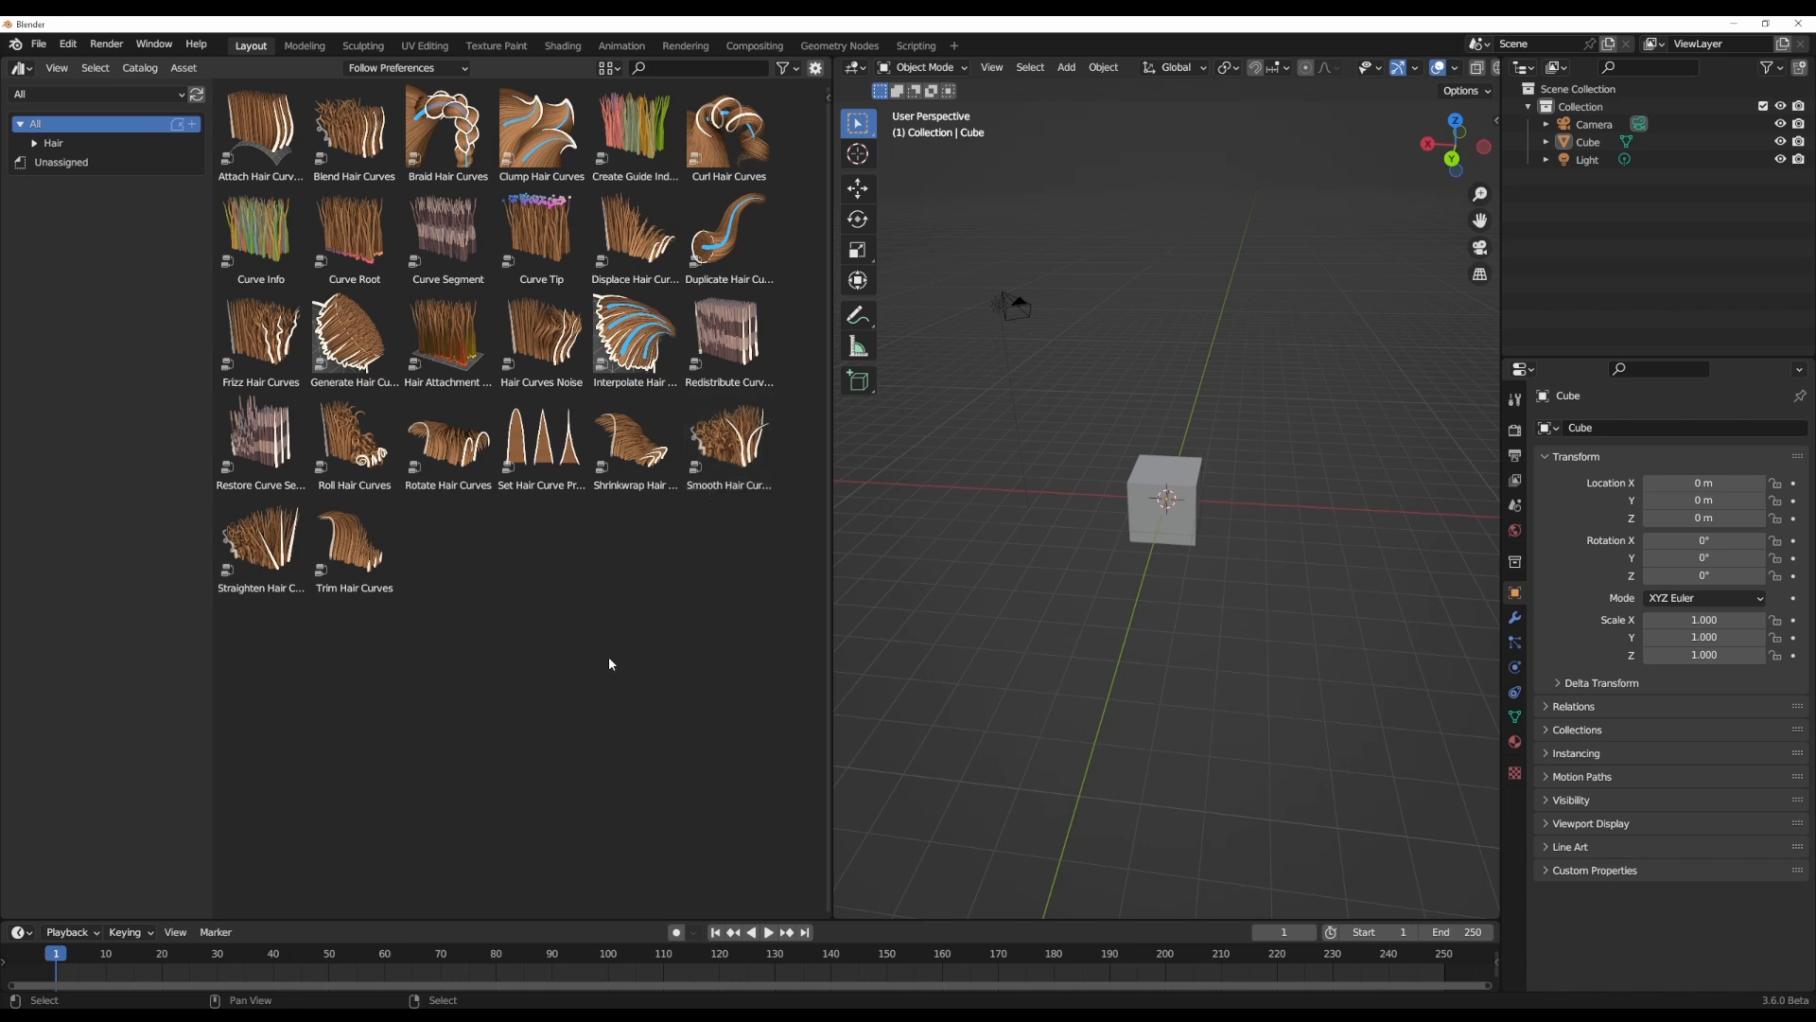
pyautogui.moveTo(608, 665)
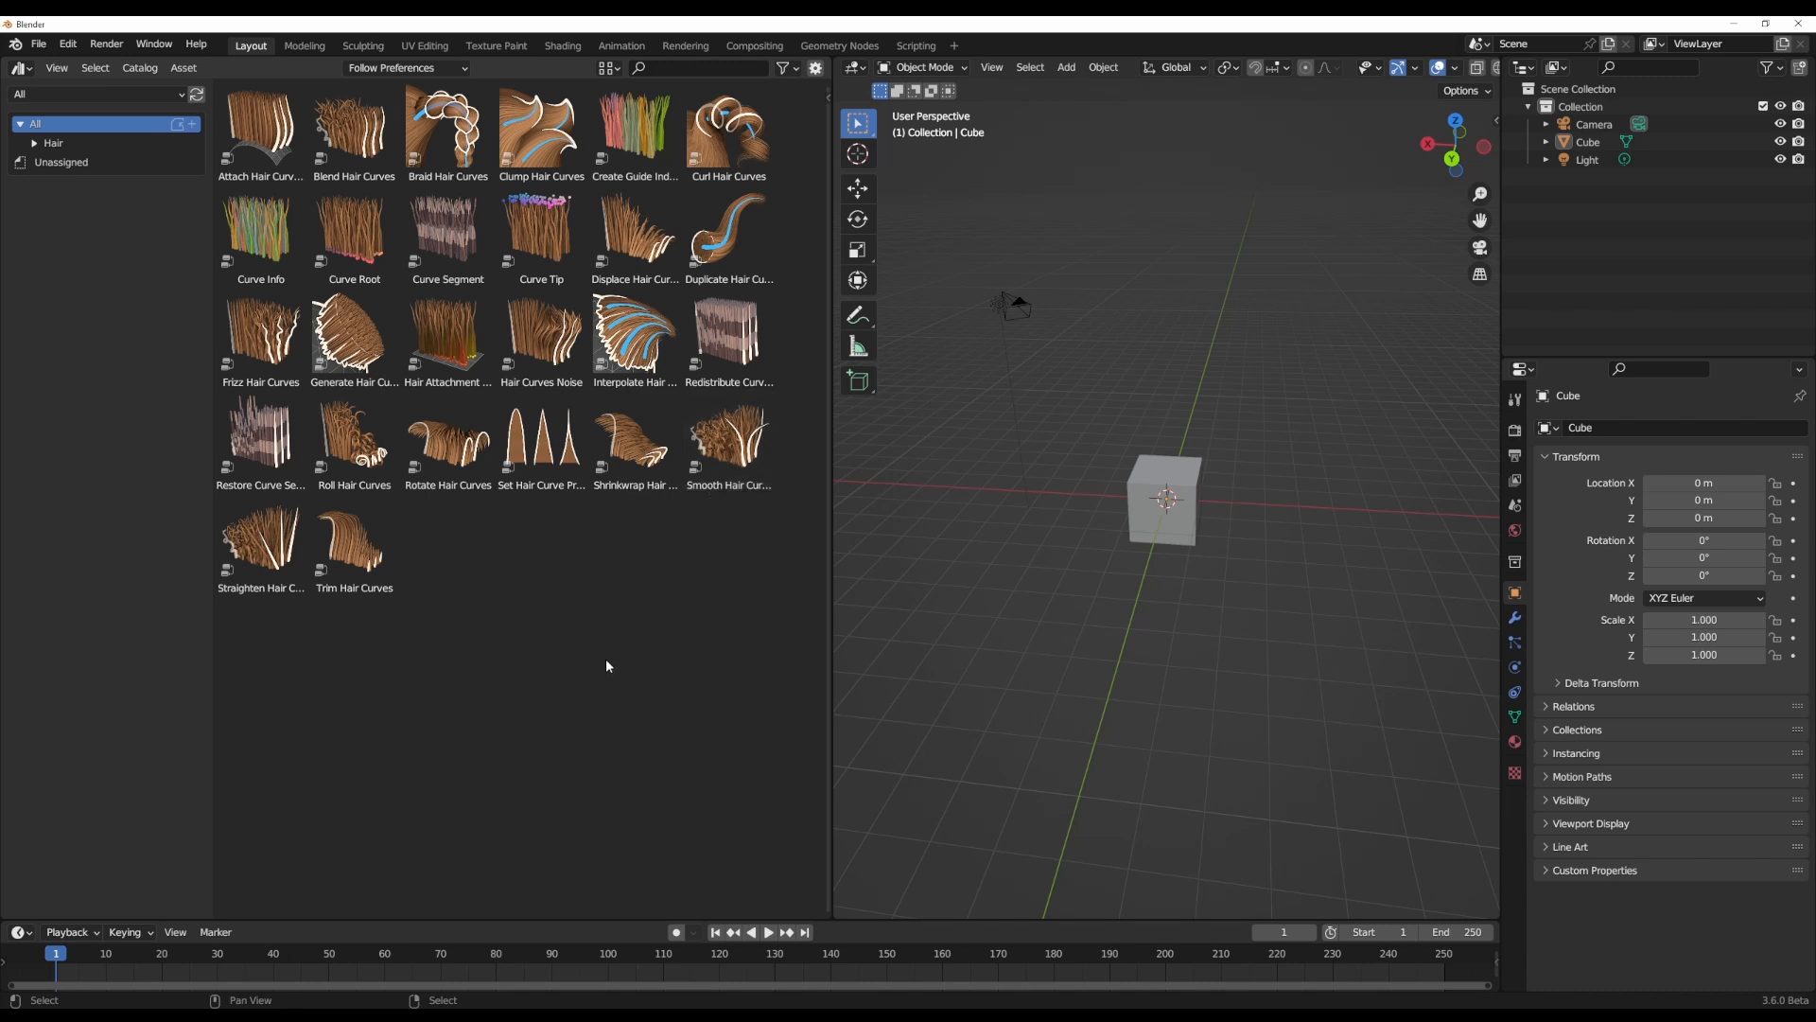
pyautogui.moveTo(479, 249)
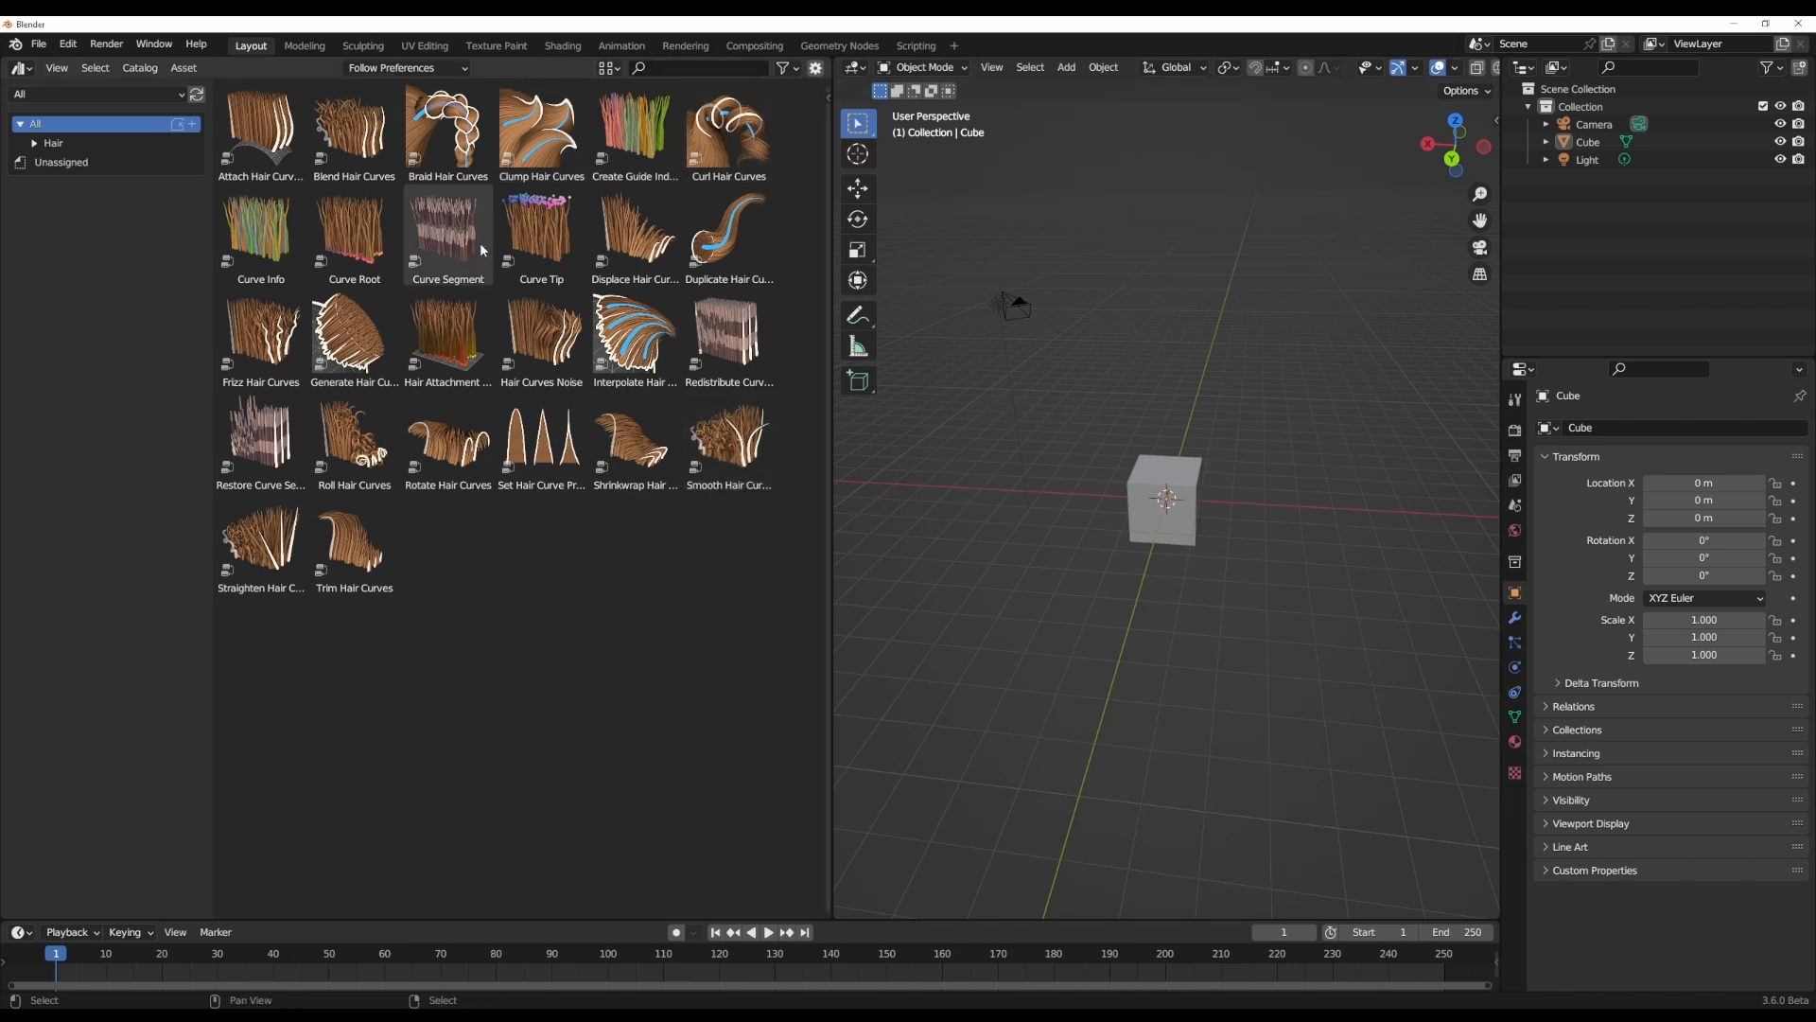
pyautogui.moveTo(540, 243)
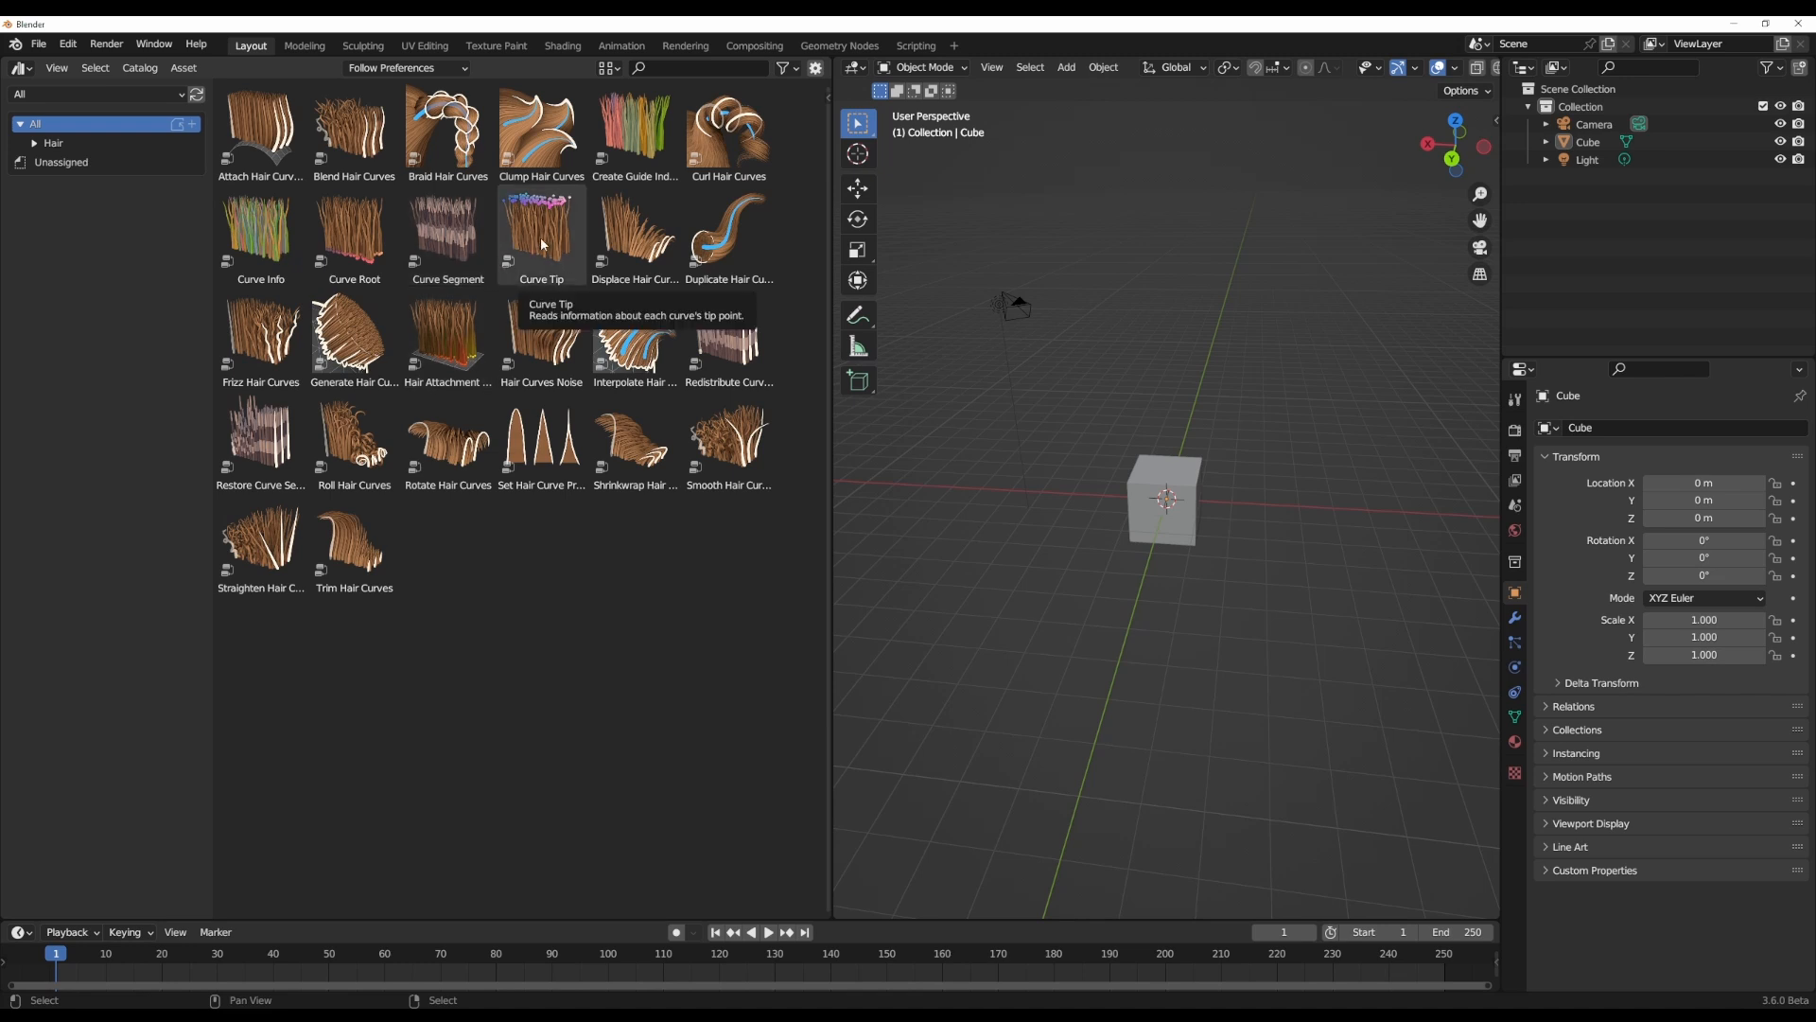
pyautogui.moveTo(537, 345)
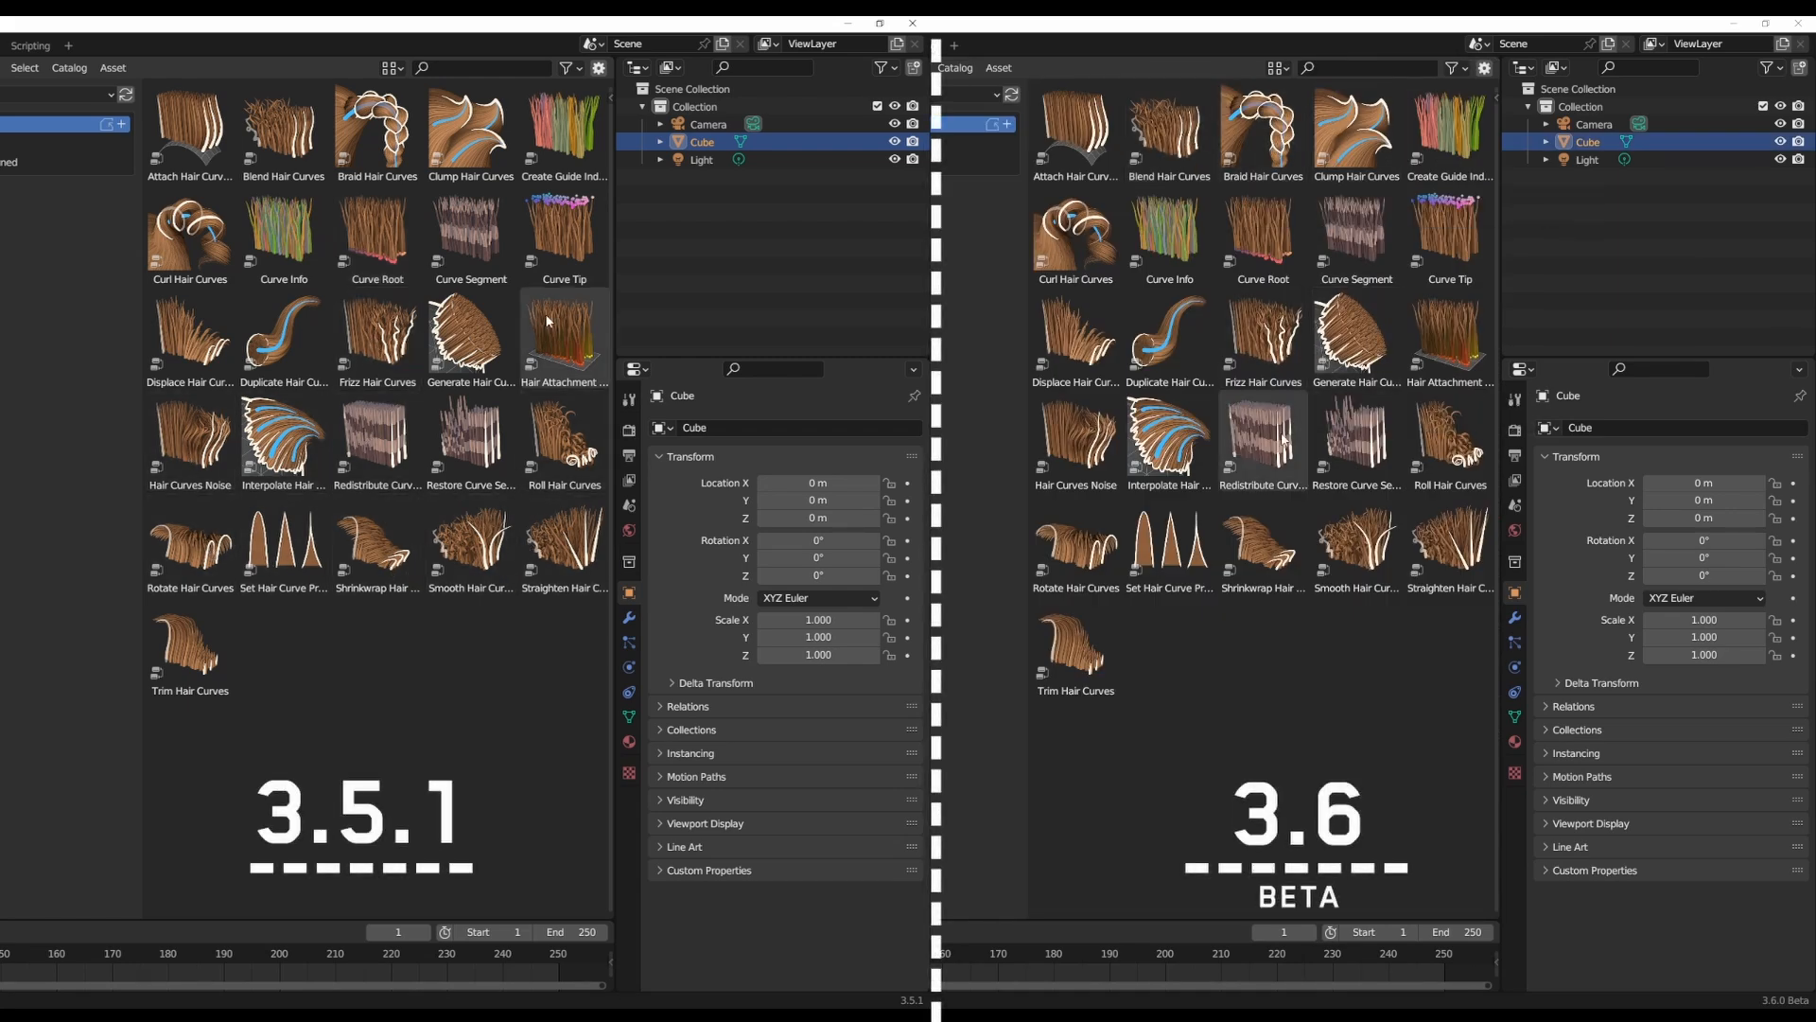
pyautogui.moveTo(1260, 445)
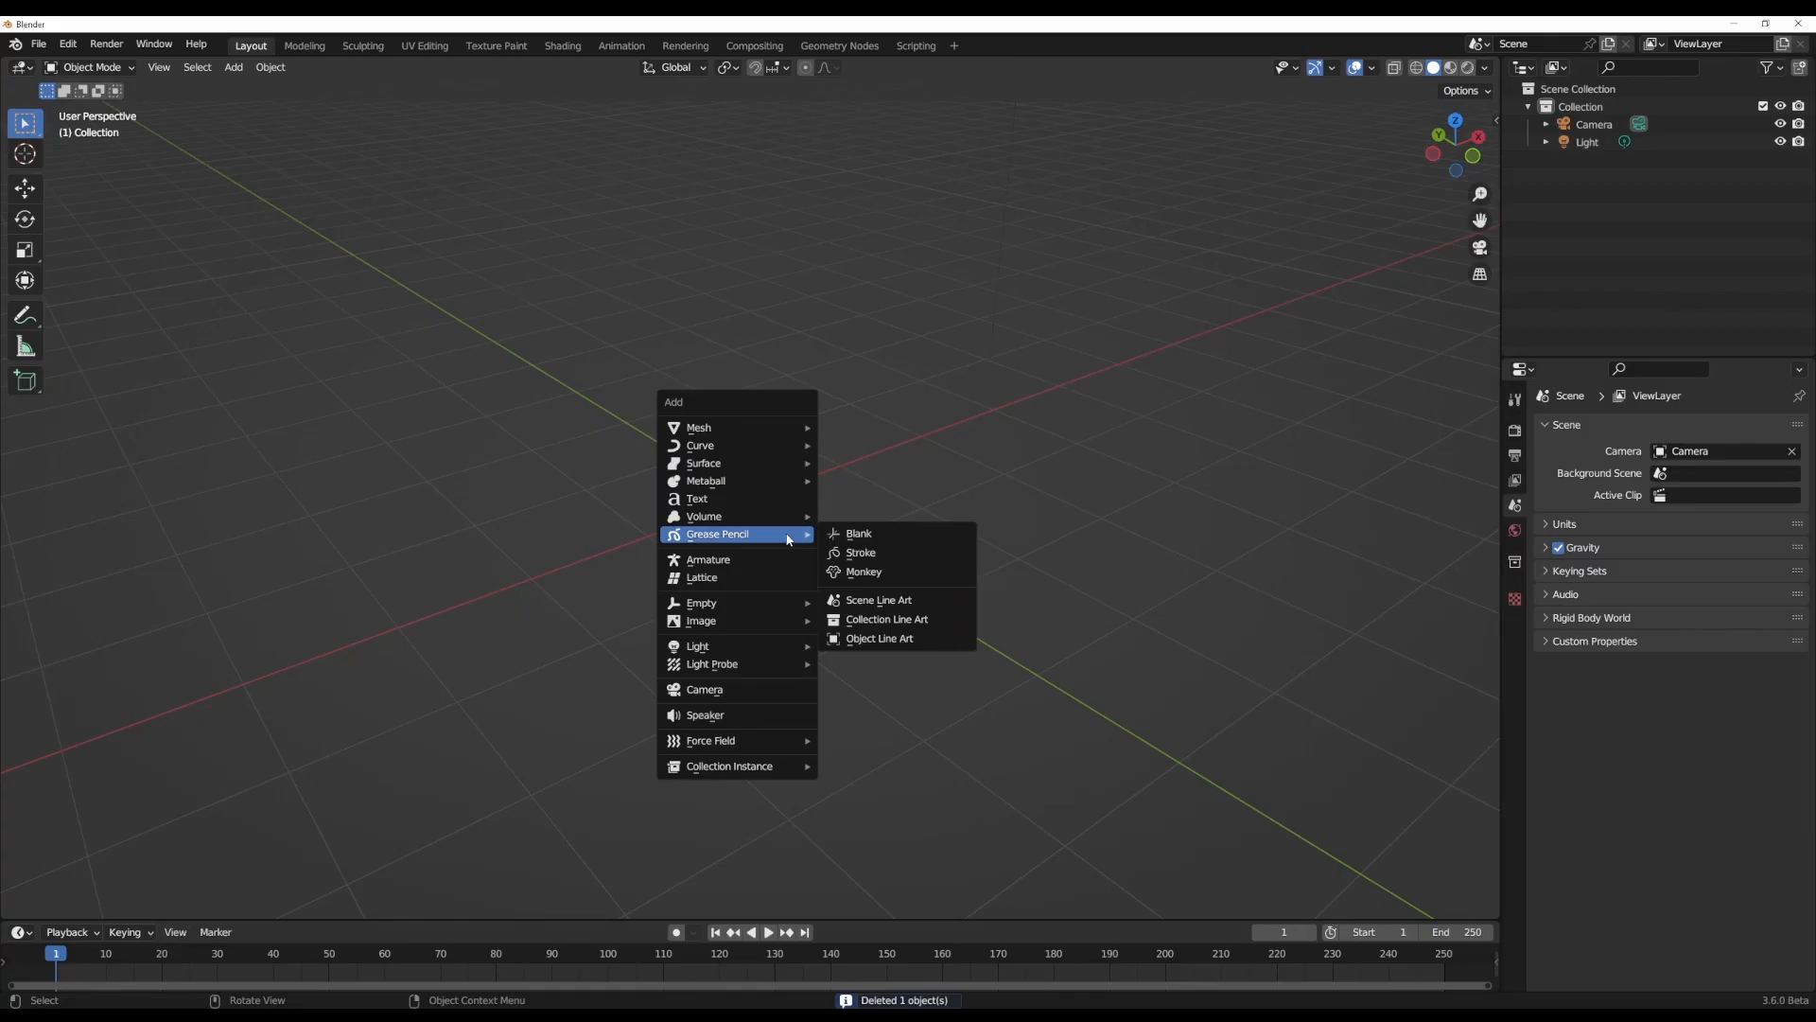
# Add a 3D text object, zoom in, and enter Edit Mode on its characters.
pyautogui.click(696, 499)
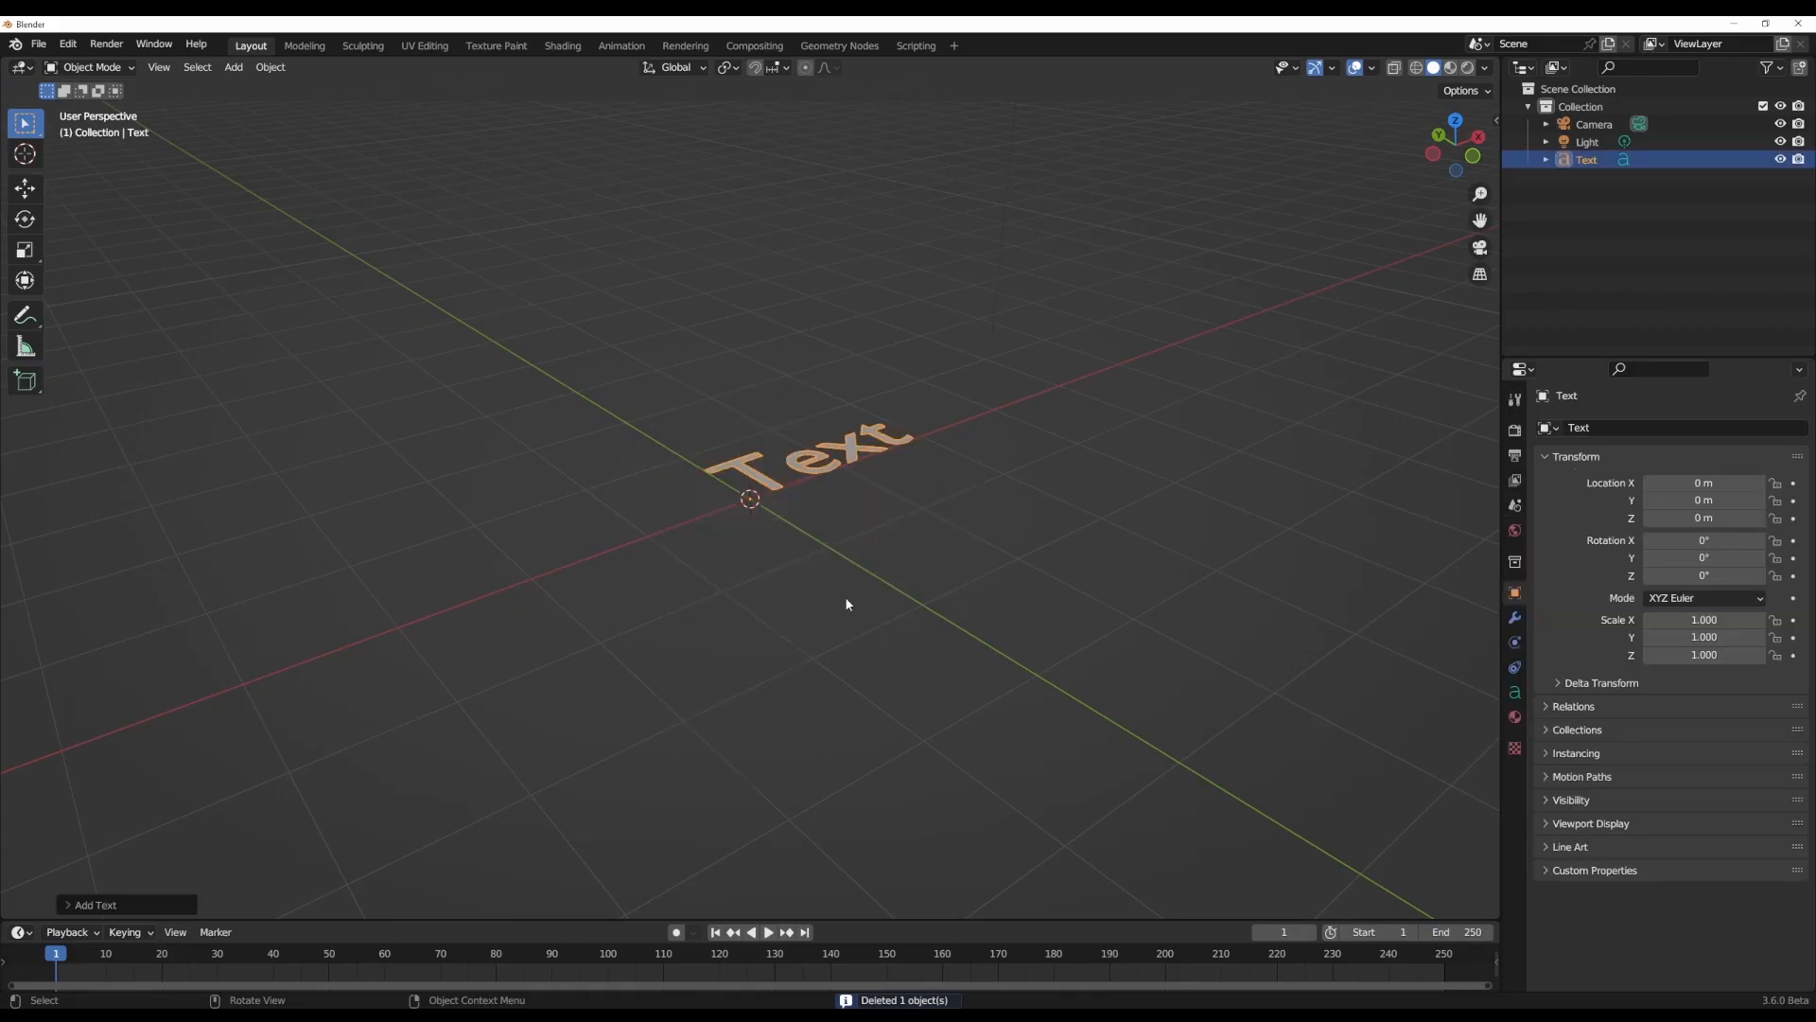
pyautogui.scroll(3)
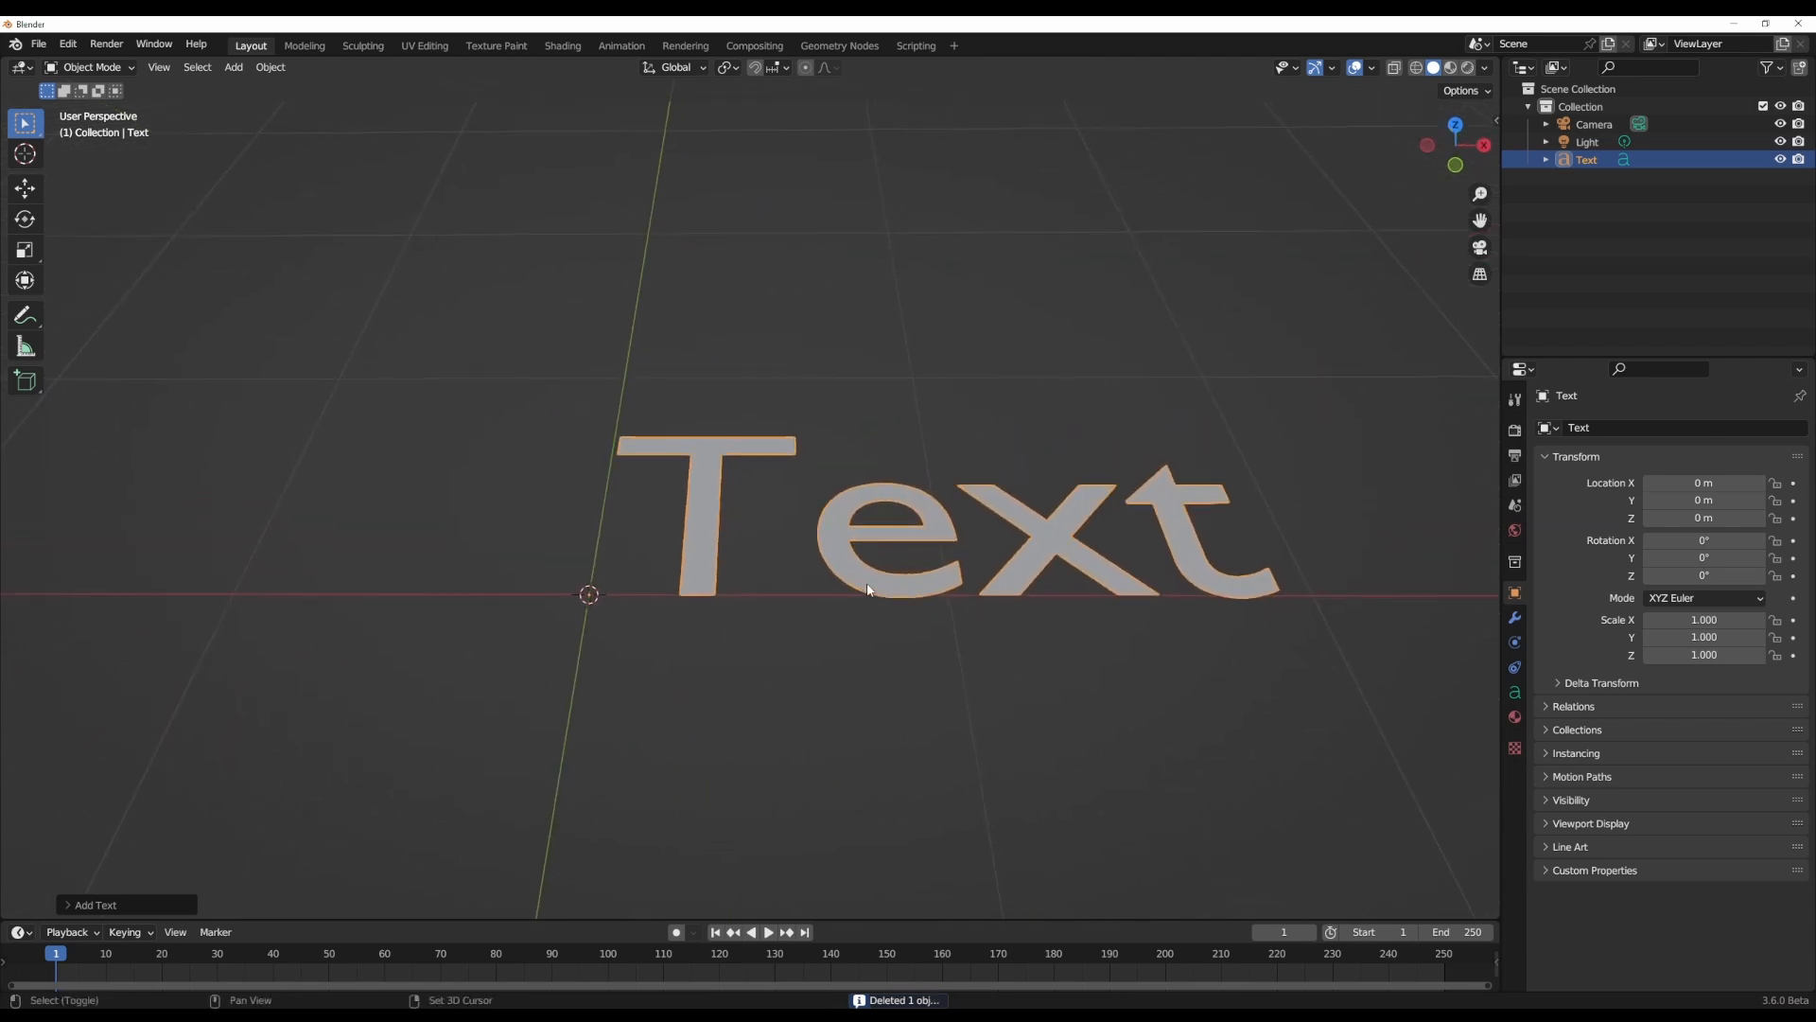
pyautogui.press('Tab')
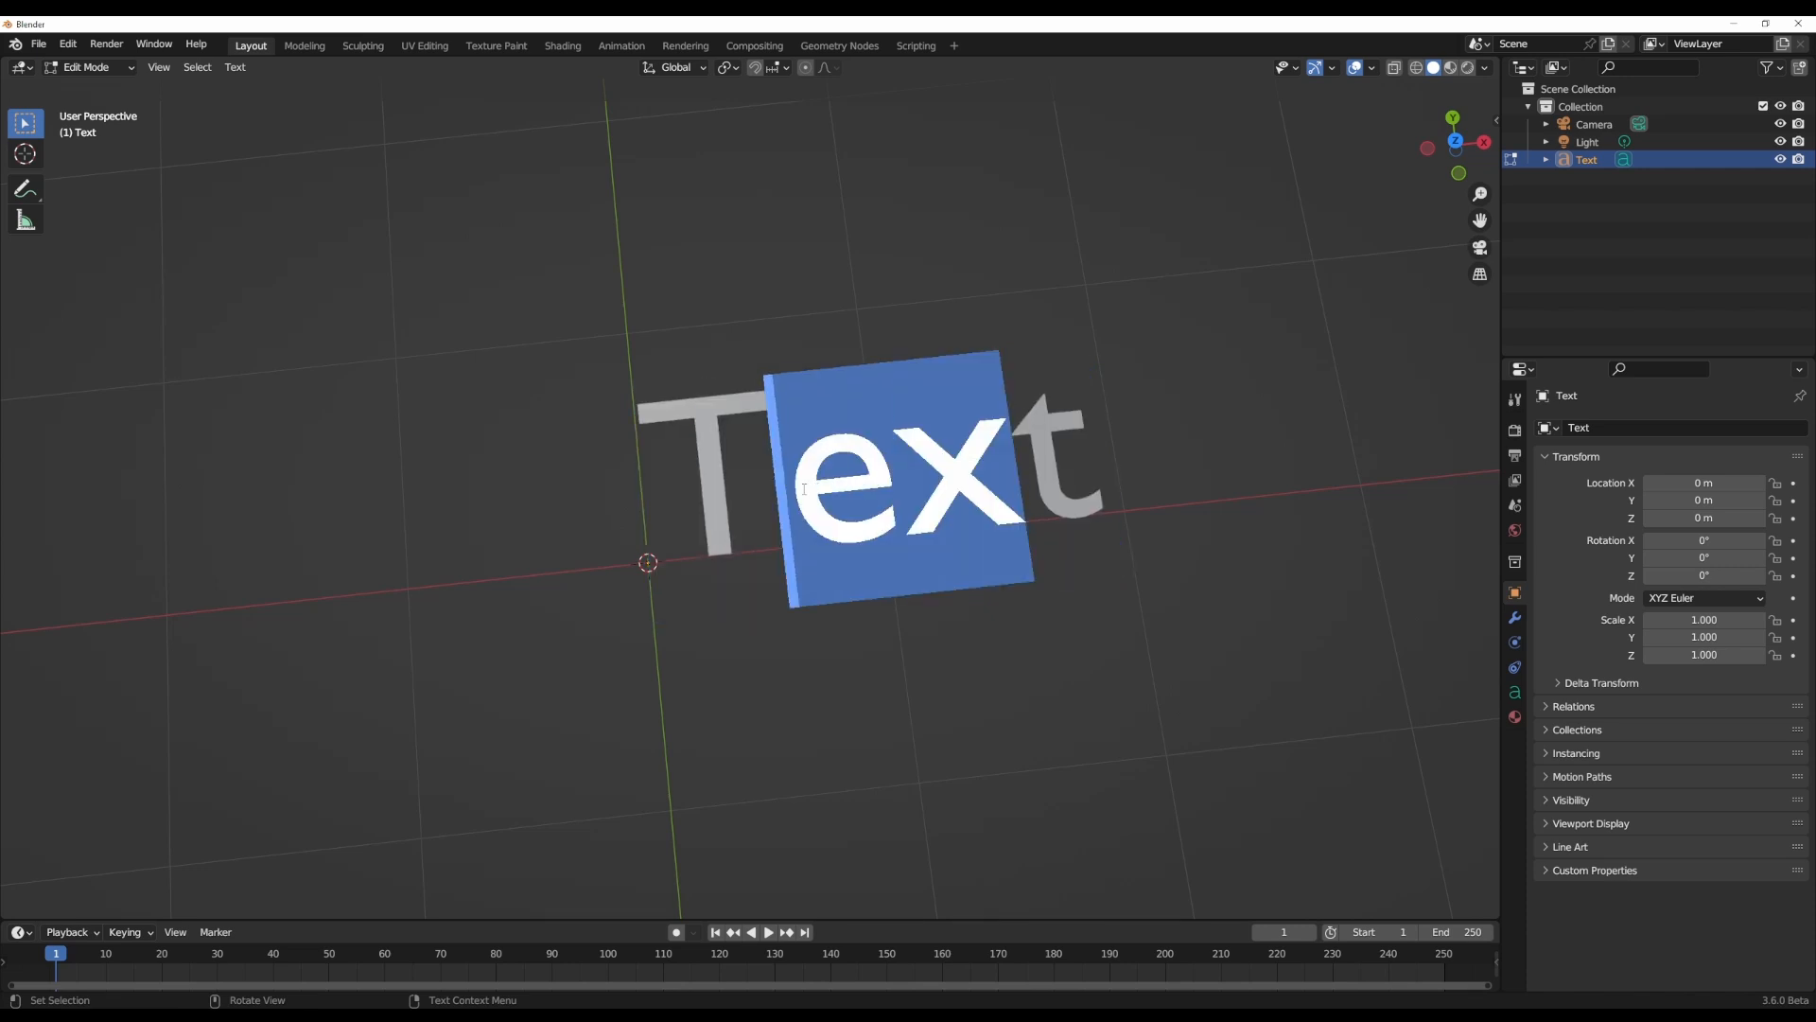
# In the Object Data Font settings, toggle underline on 'ex' and off again, leaving small caps.
pyautogui.click(1512, 667)
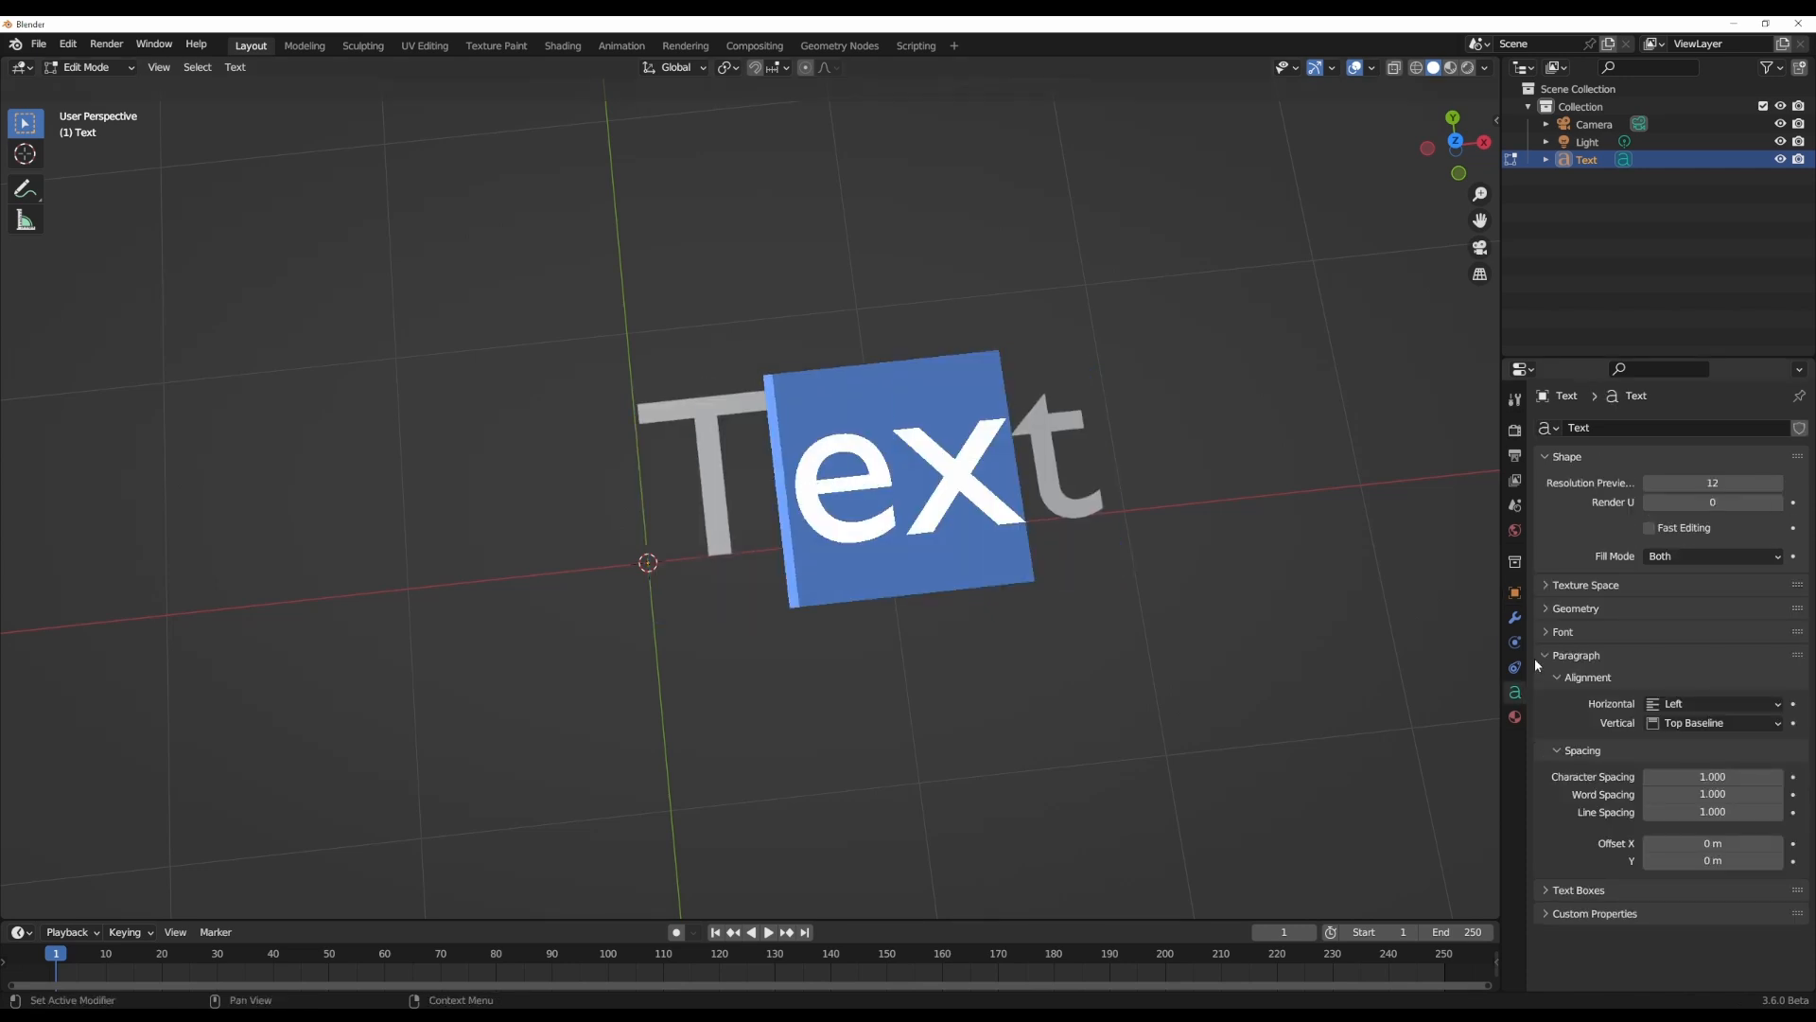
pyautogui.click(1563, 631)
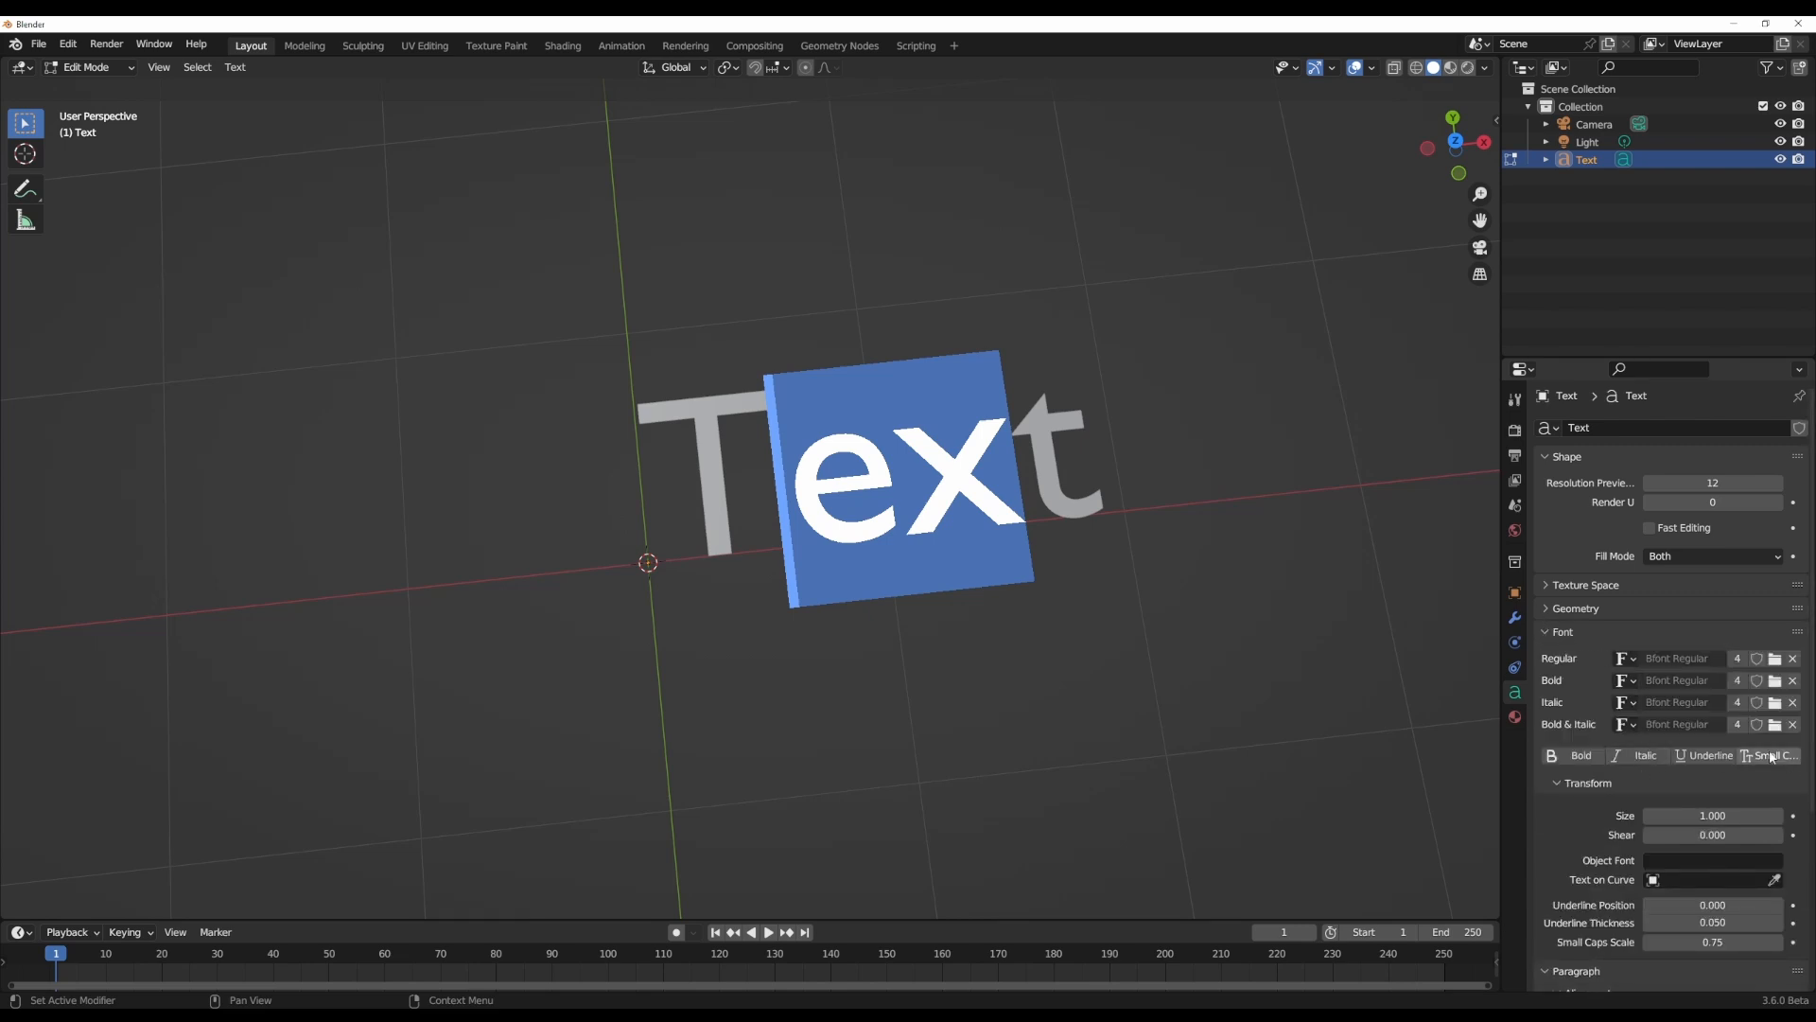
pyautogui.click(1711, 755)
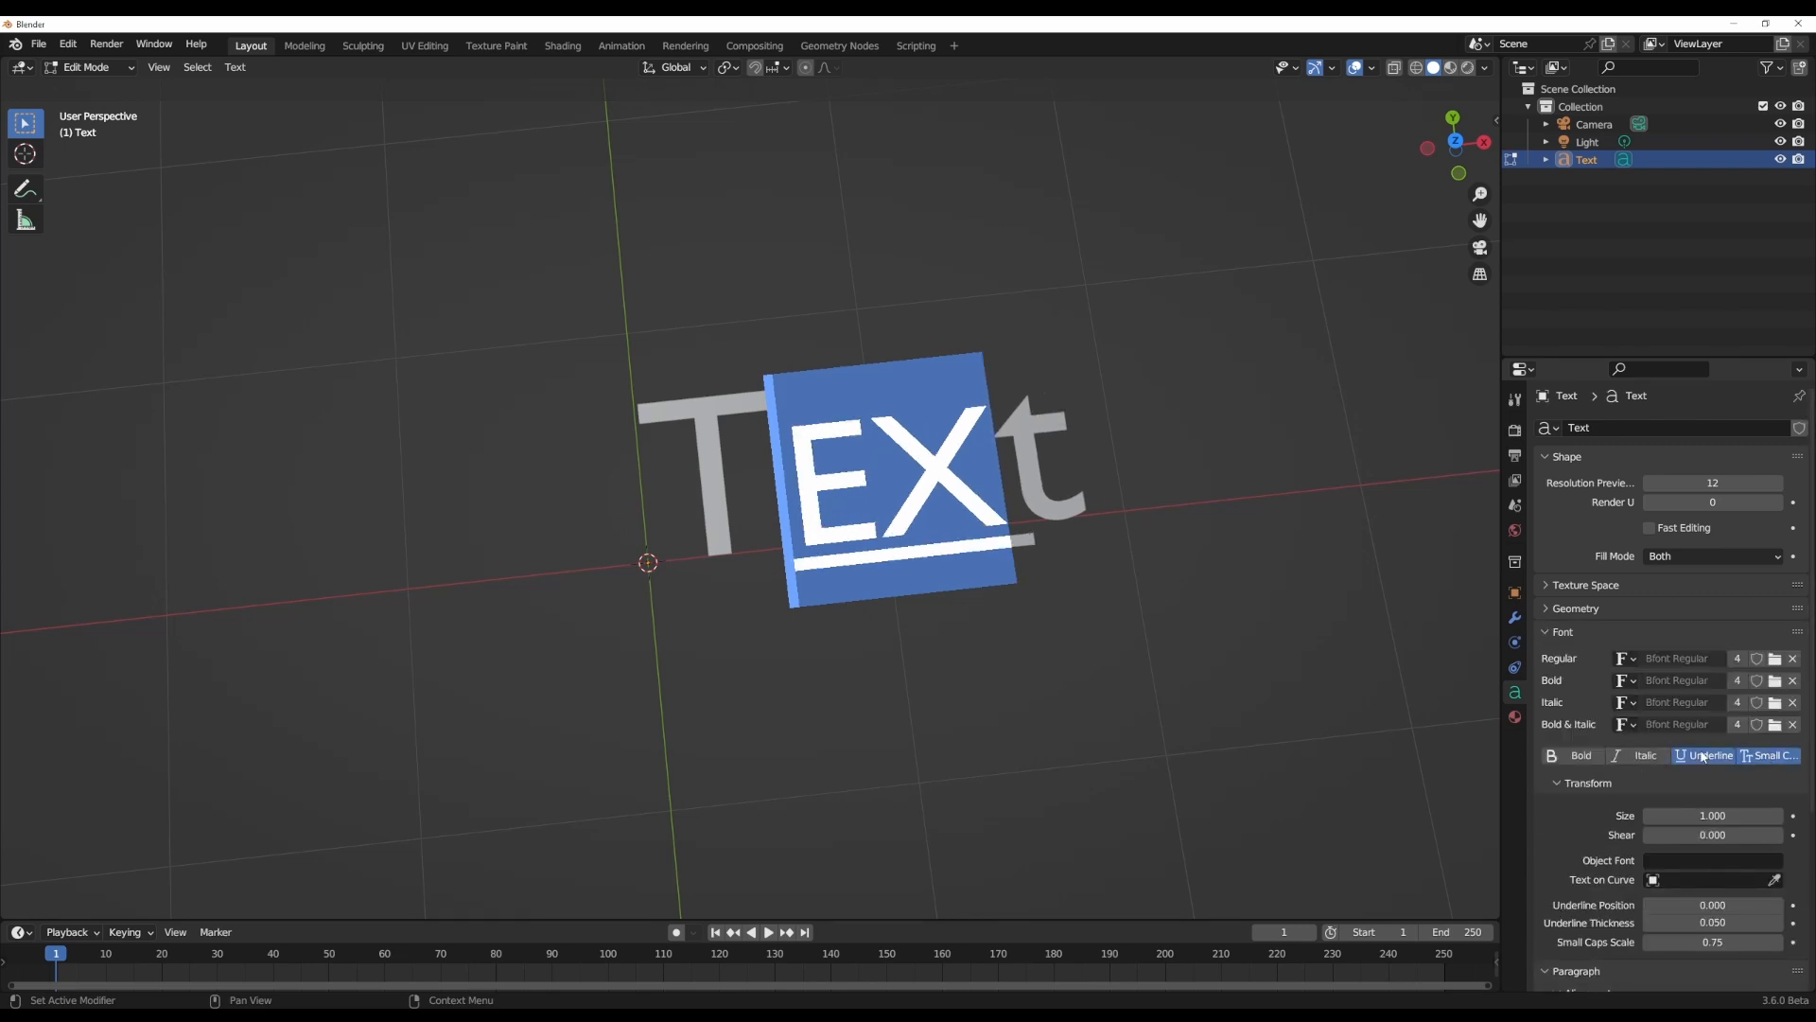
pyautogui.click(1712, 755)
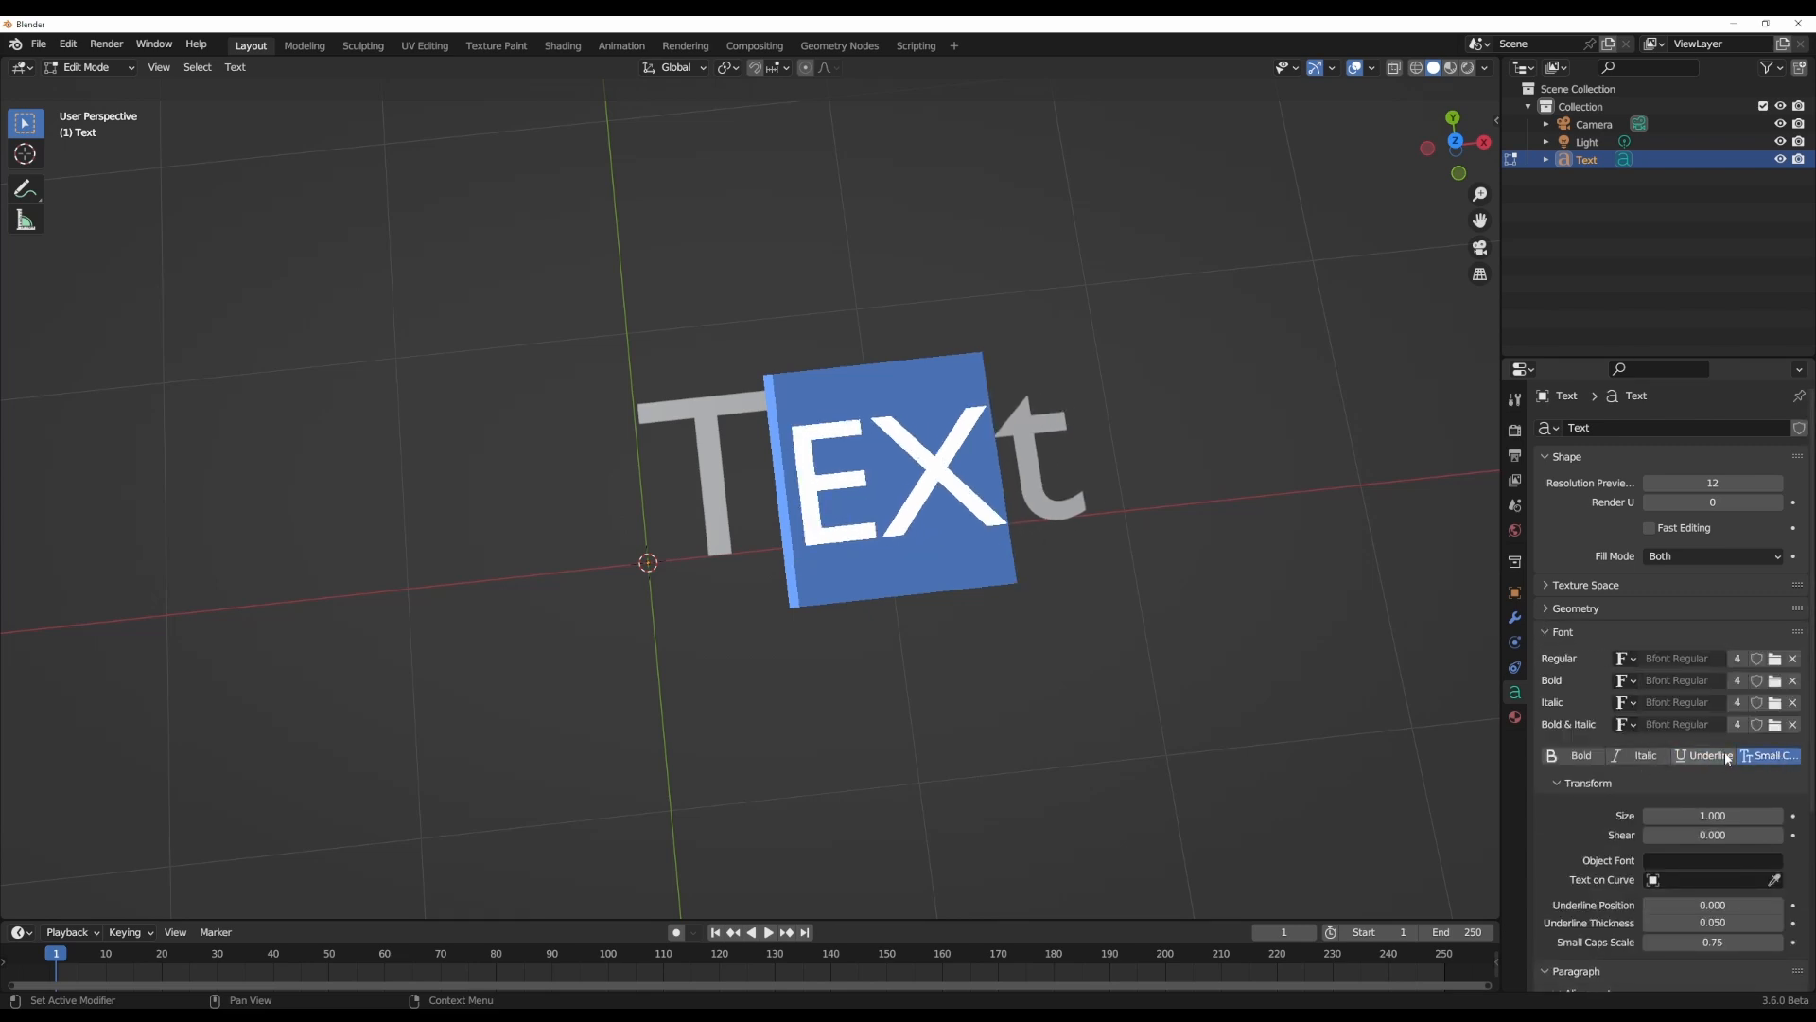